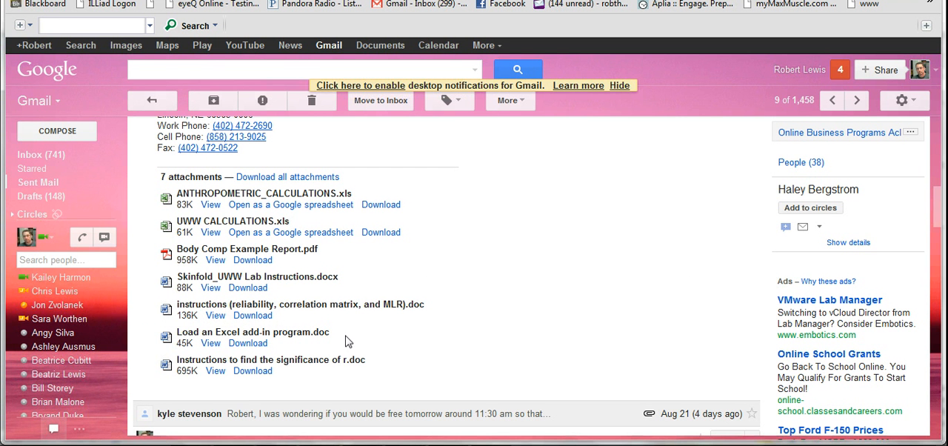
mouse_move(373, 334)
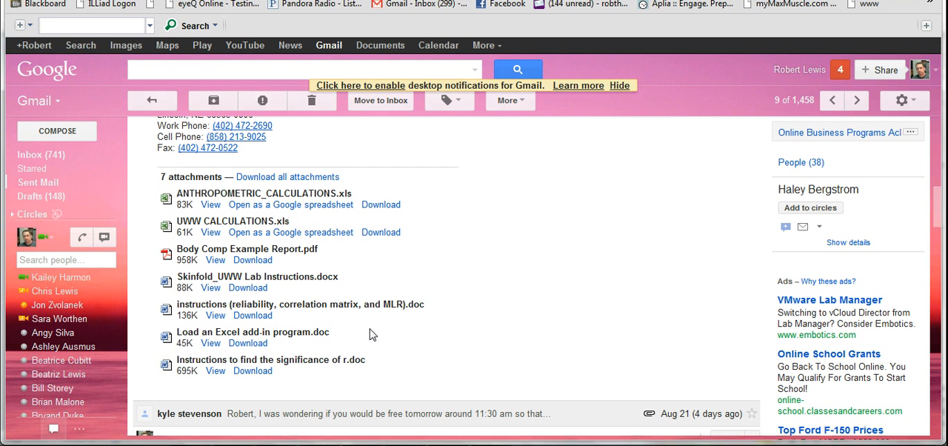
mouse_move(290, 205)
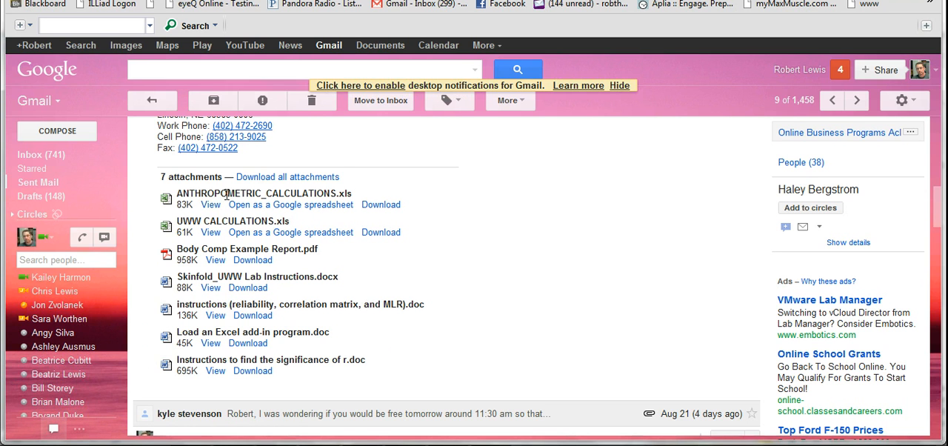
mouse_move(322, 197)
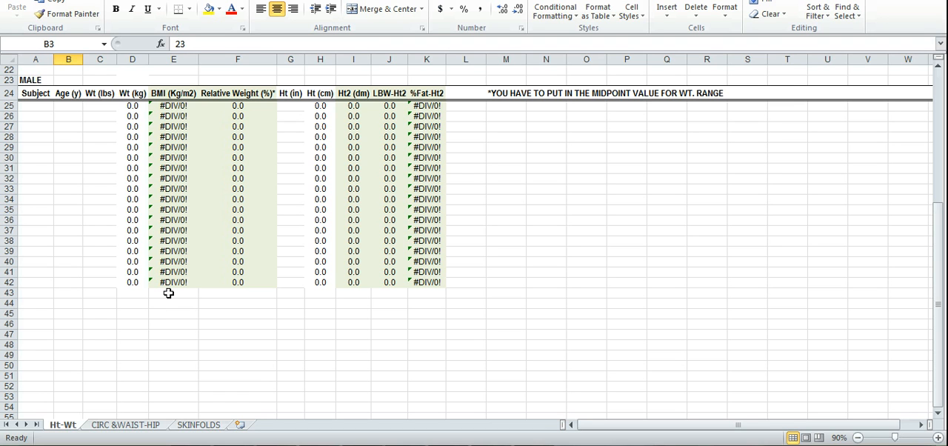
mouse_move(65, 431)
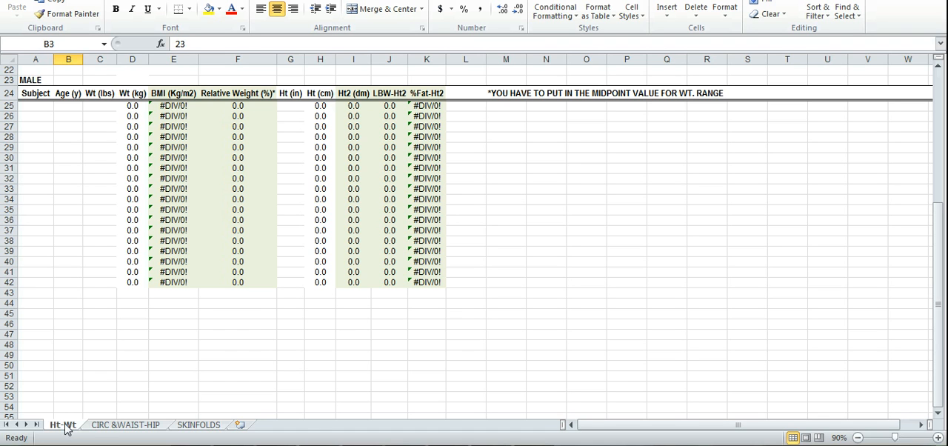
mouse_move(126, 432)
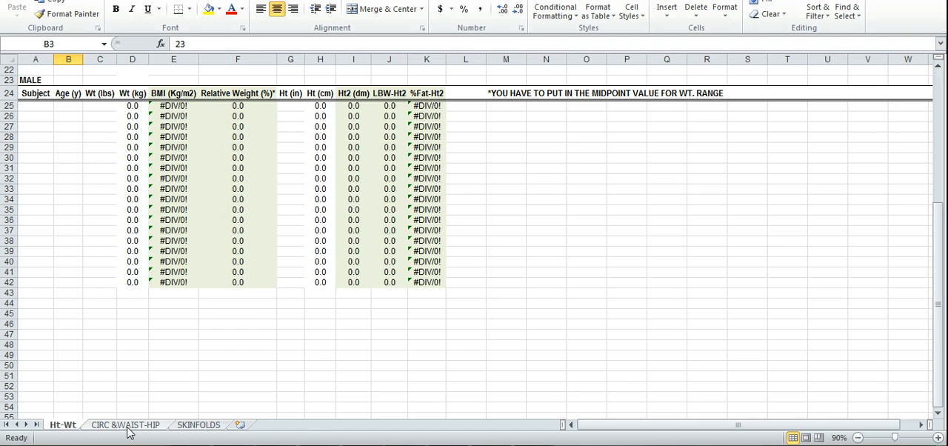
mouse_move(211, 438)
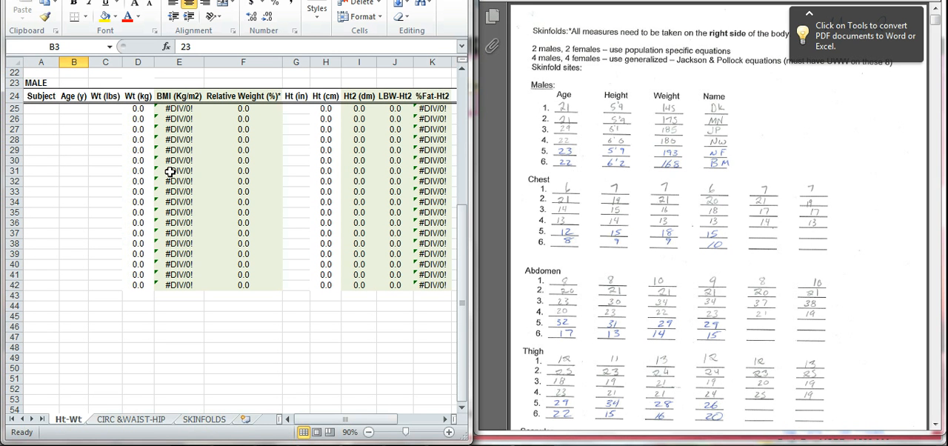
mouse_move(192, 224)
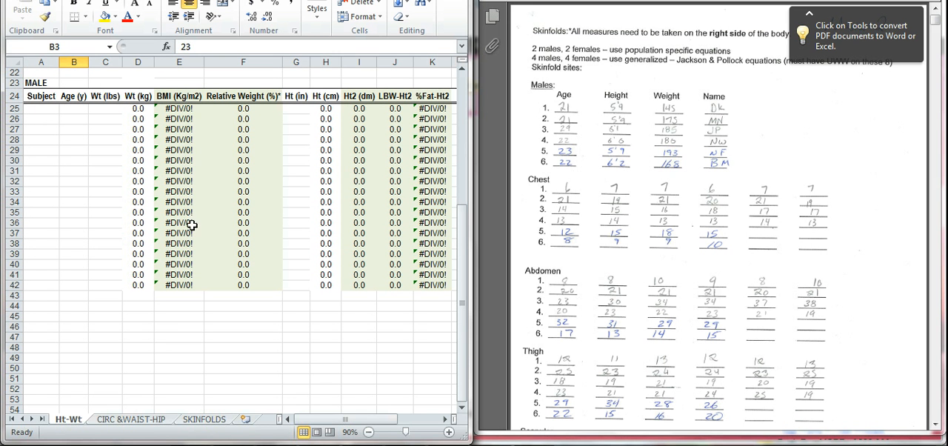
mouse_move(694, 97)
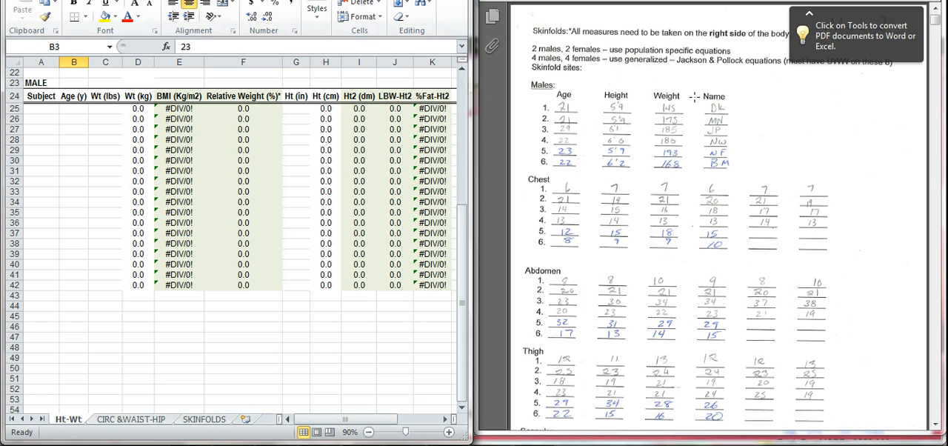
mouse_move(638, 180)
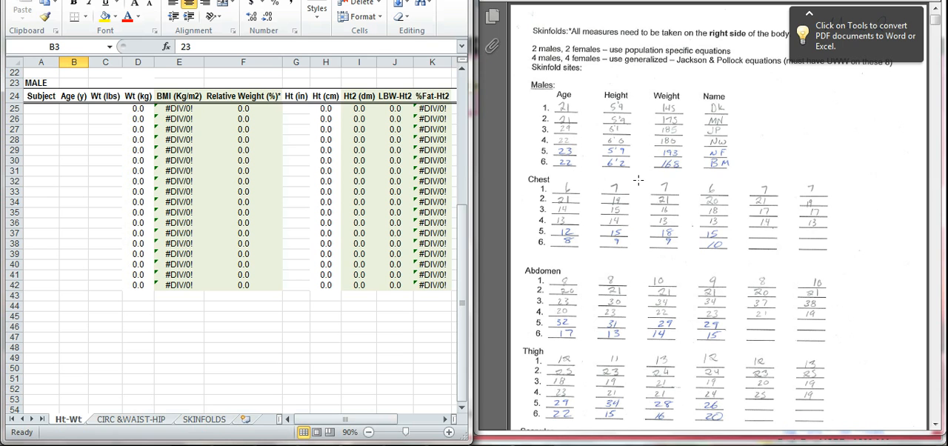
mouse_move(71, 132)
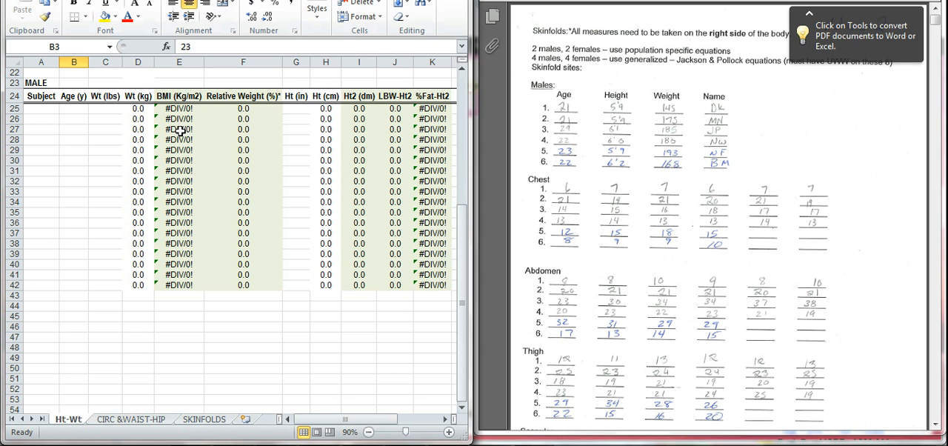
mouse_move(242, 216)
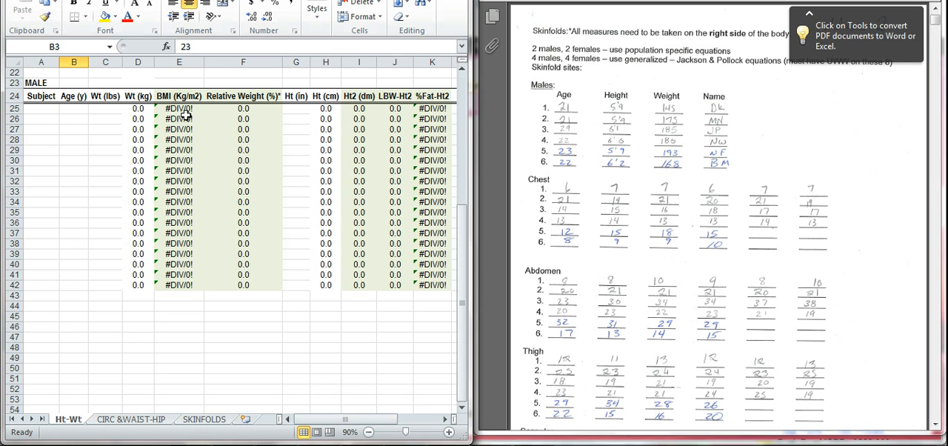
mouse_move(184, 141)
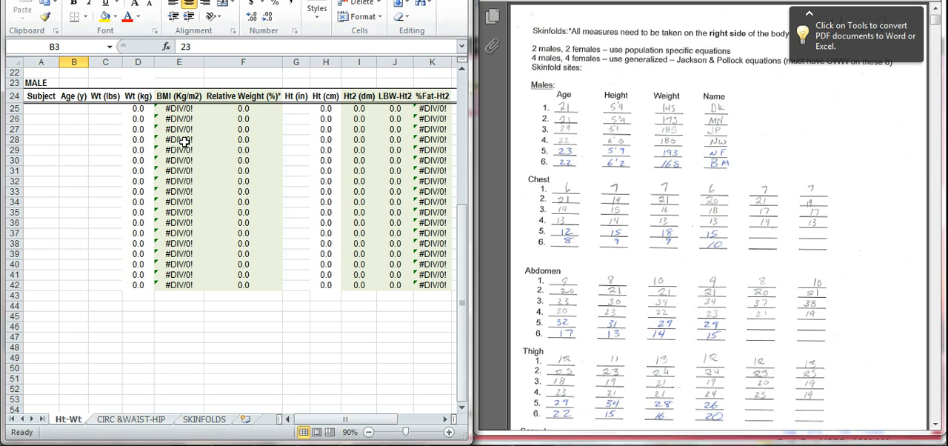
mouse_move(215, 151)
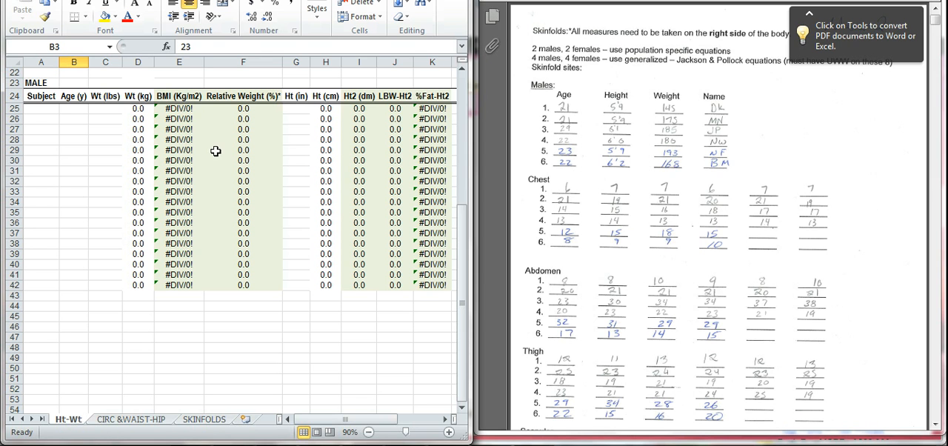
mouse_move(171, 240)
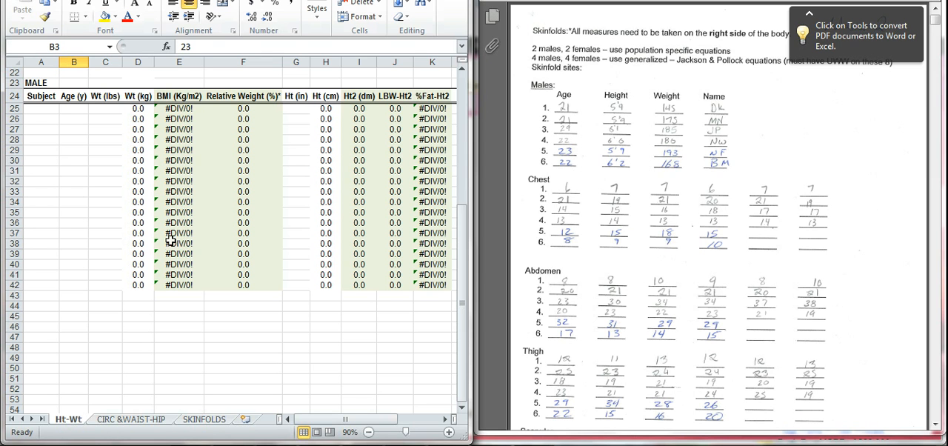
mouse_move(171, 264)
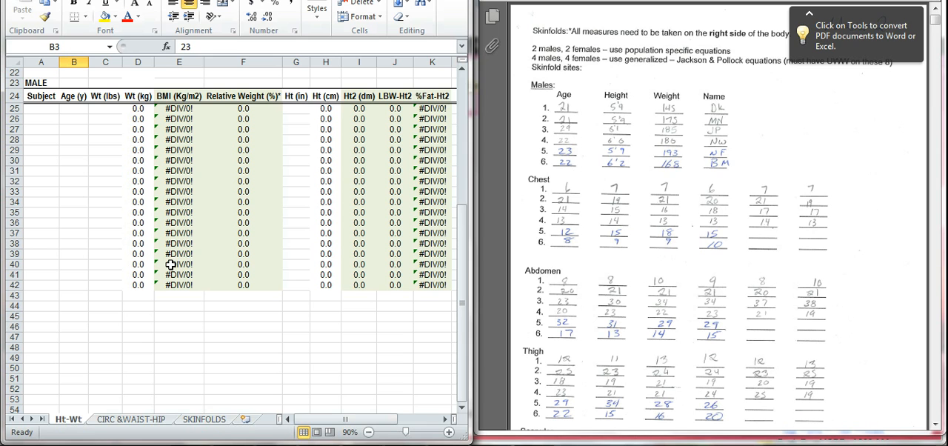
mouse_move(237, 201)
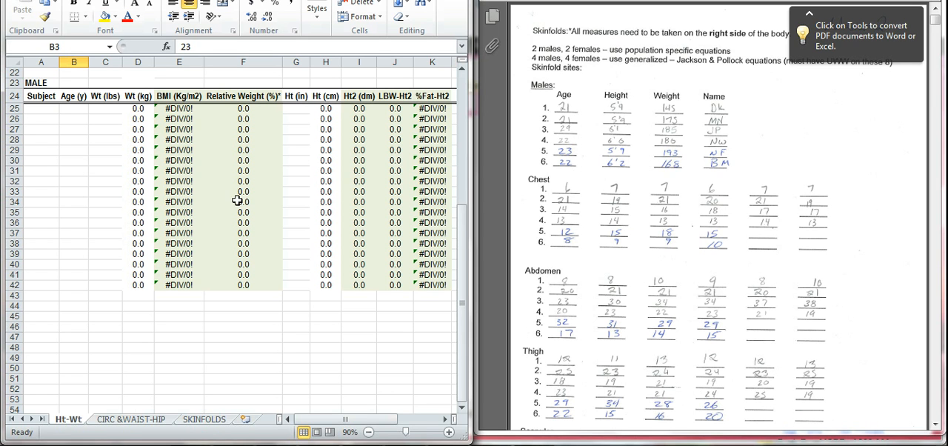
mouse_move(281, 117)
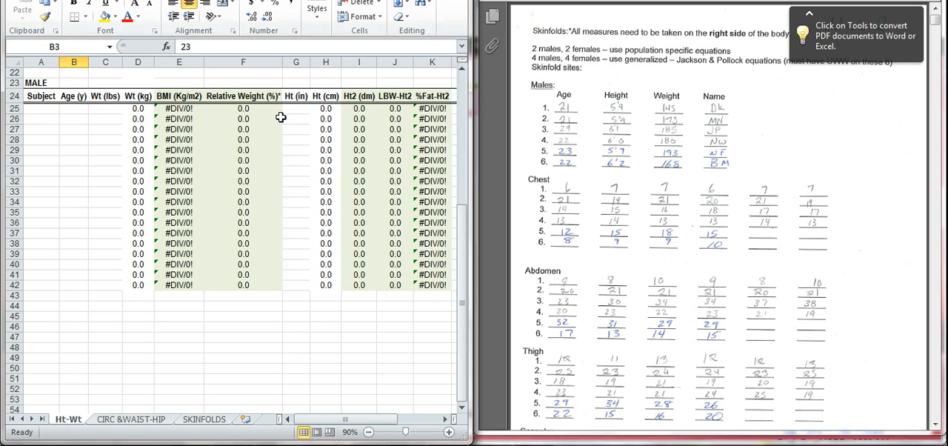
mouse_move(171, 181)
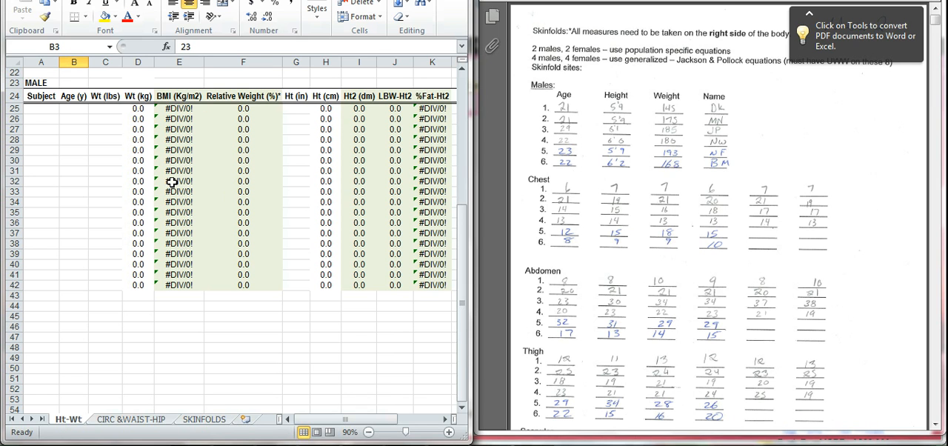
mouse_move(289, 100)
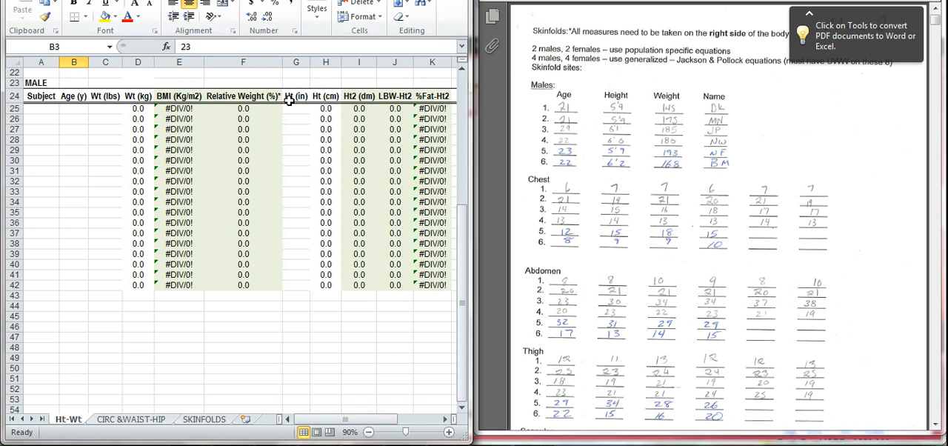
mouse_move(277, 206)
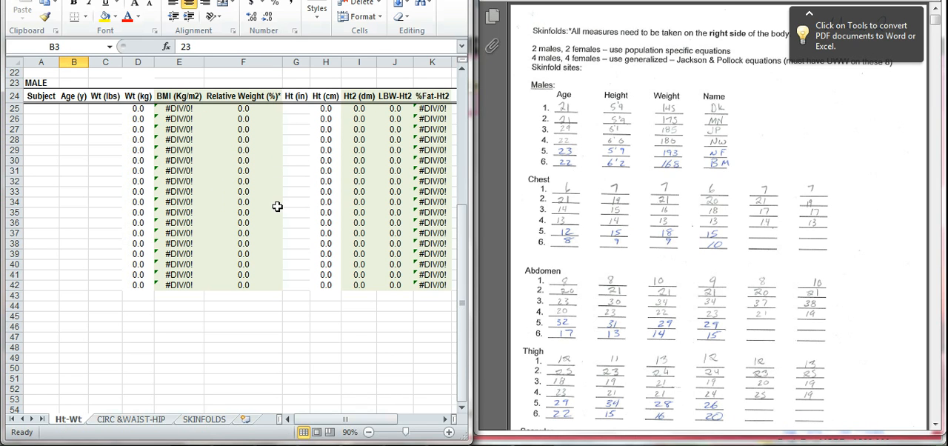
mouse_move(180, 298)
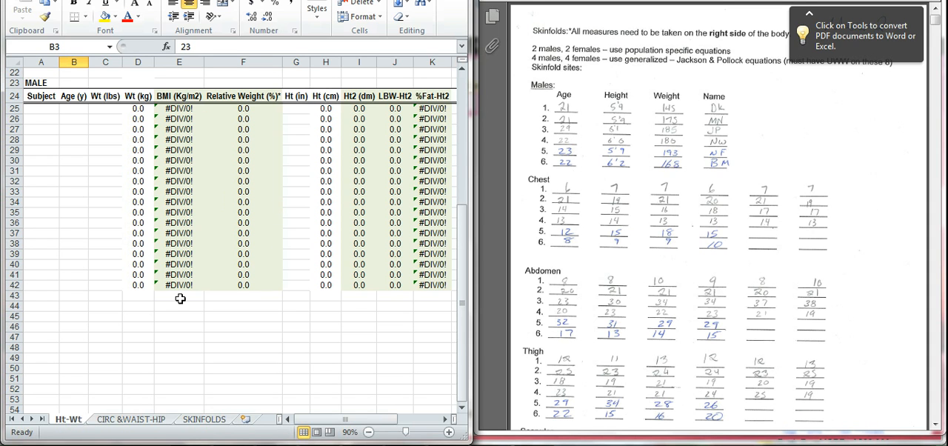
mouse_move(156, 107)
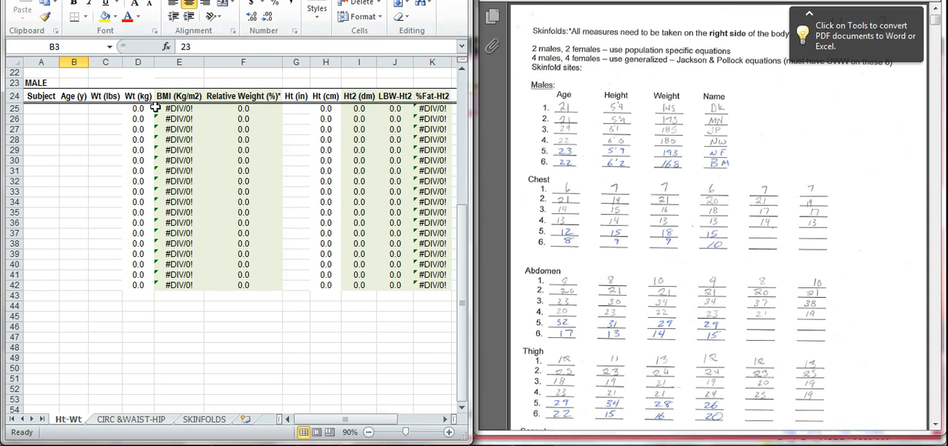
mouse_move(207, 113)
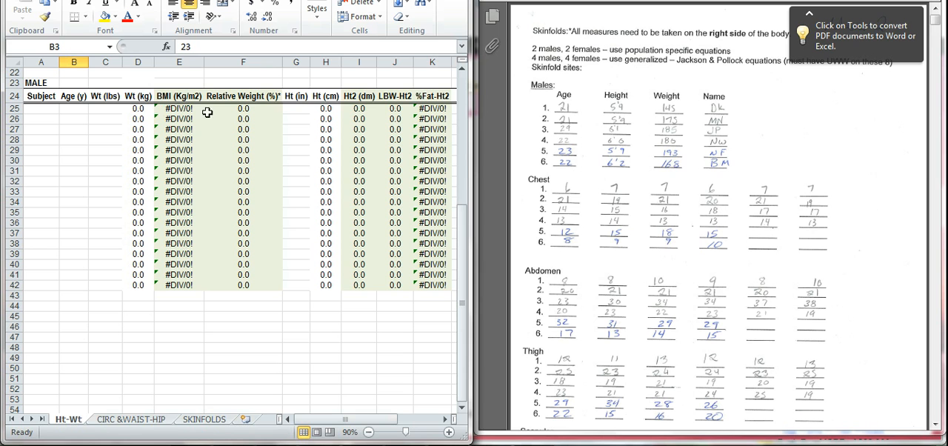
mouse_move(200, 190)
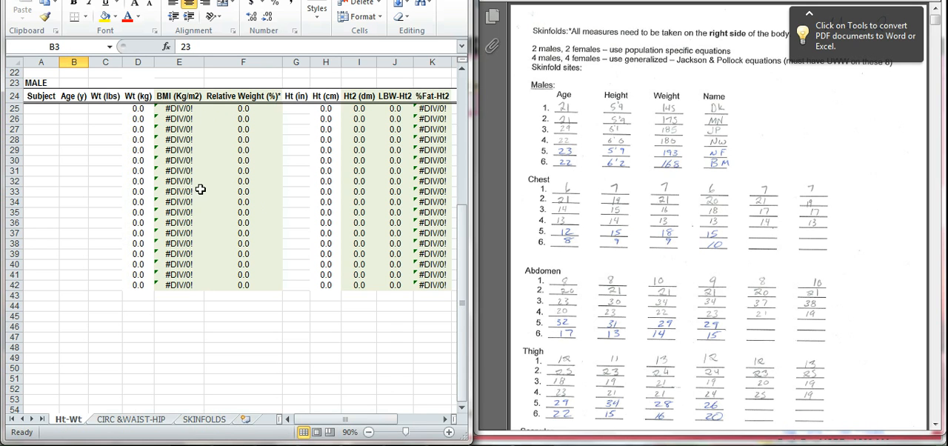
mouse_move(223, 153)
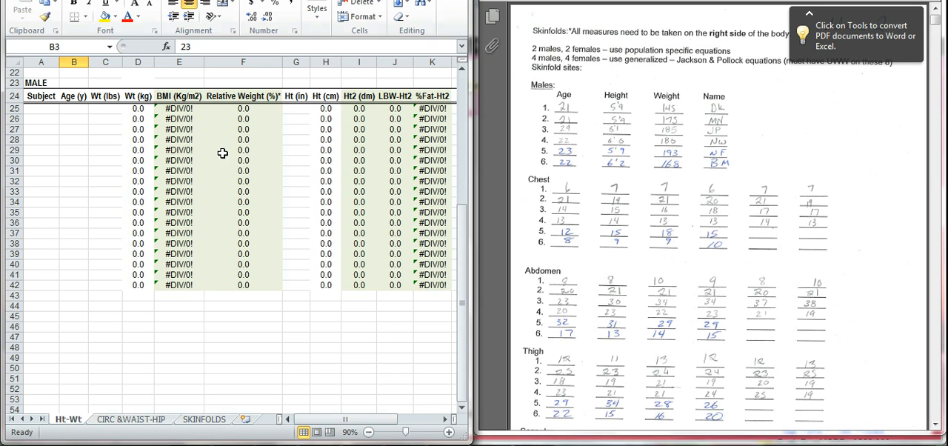
mouse_move(410, 231)
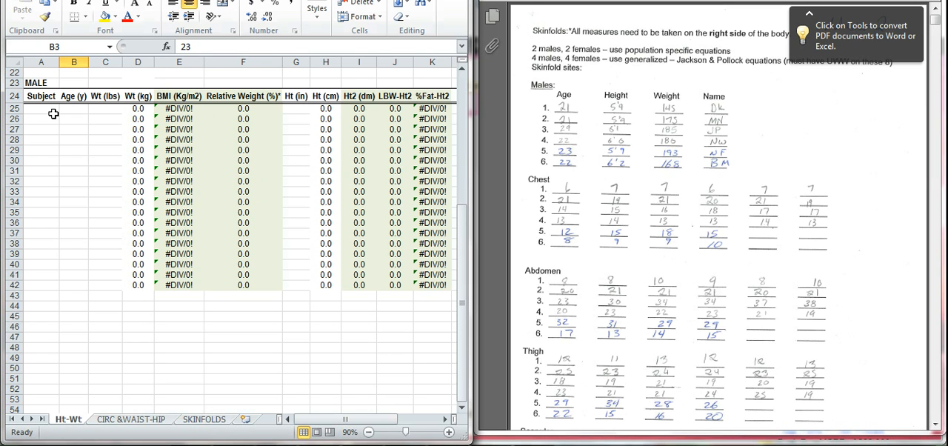
mouse_move(463, 261)
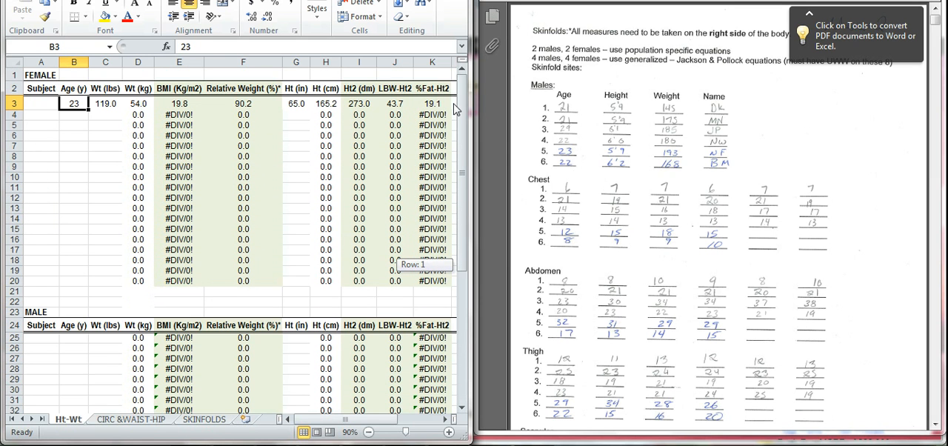
Step: Enter subject DK with age 21 and weight 145 lb in row 25 of Ht-Wt
scroll("down", 3)
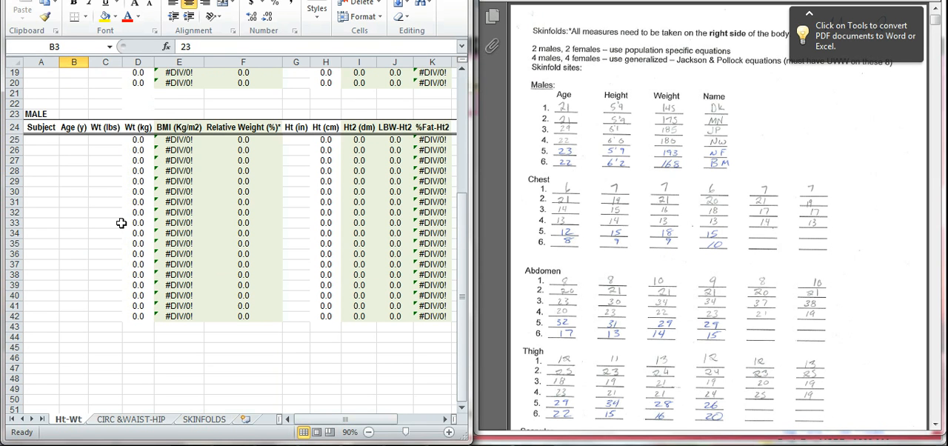
left_click(41, 140)
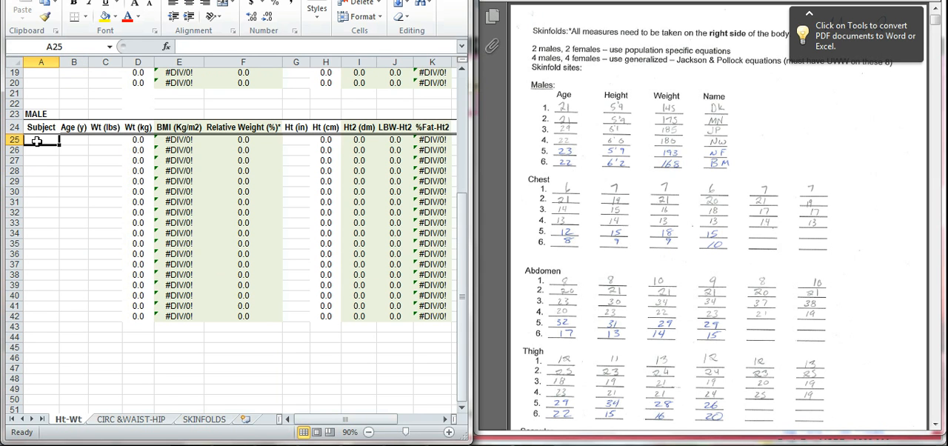
mouse_move(65, 428)
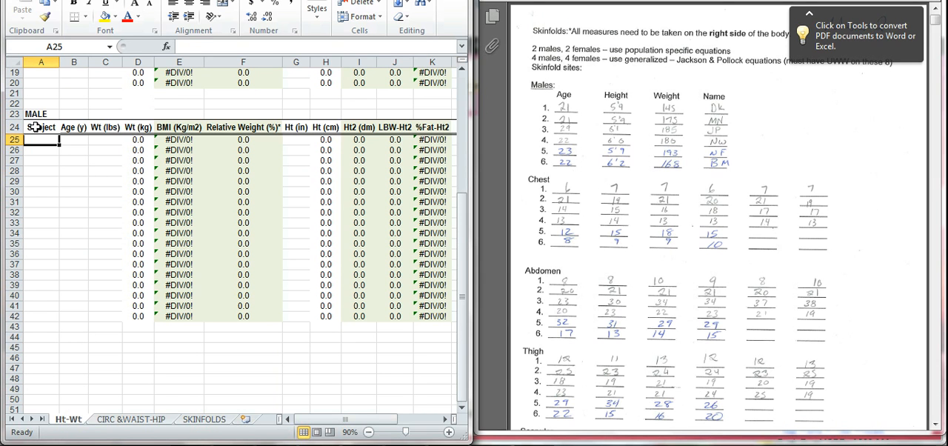
type("DK")
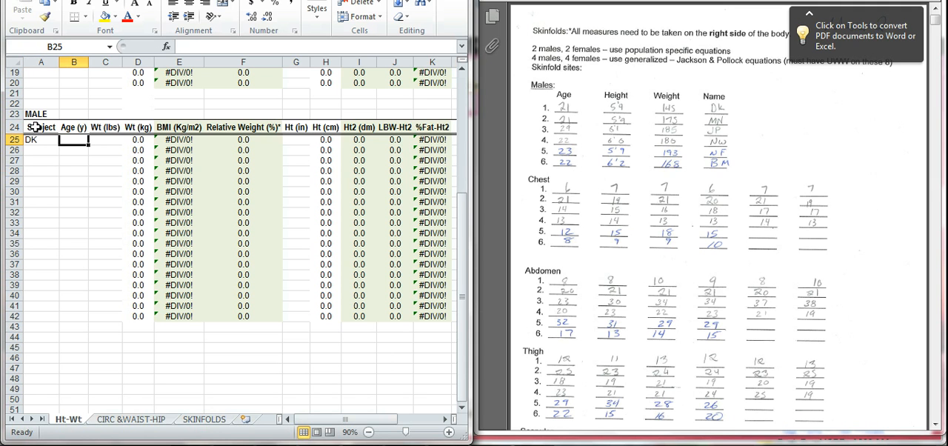
type("21")
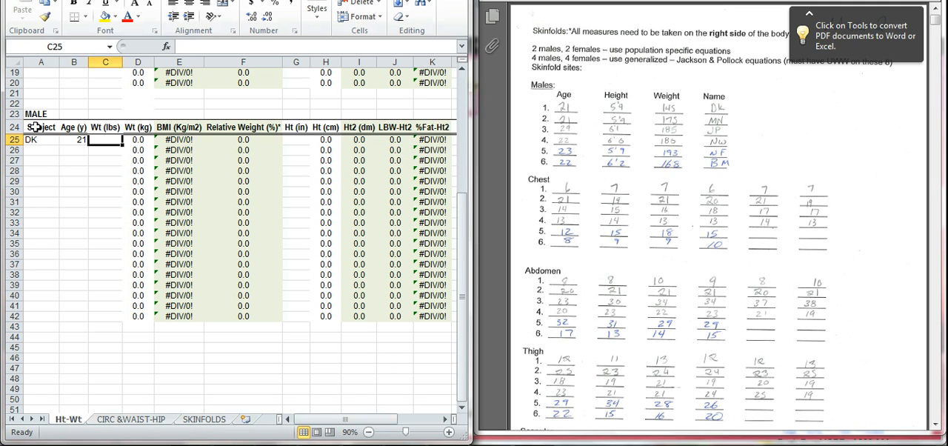
type("145")
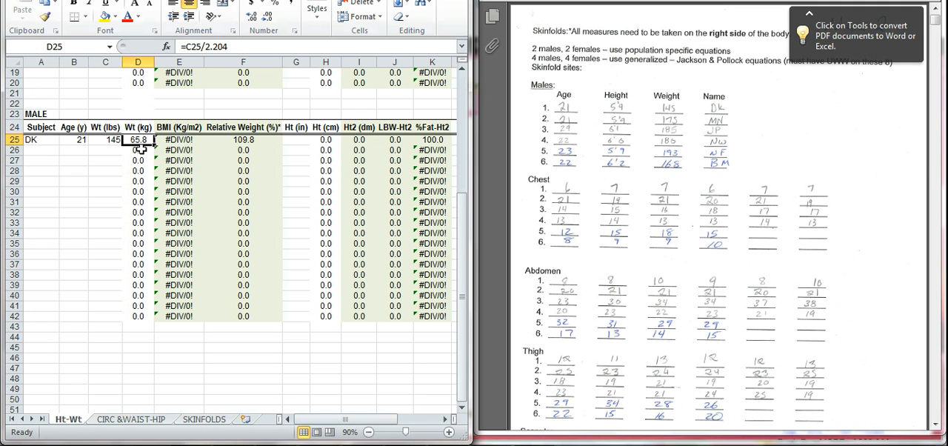
mouse_move(148, 145)
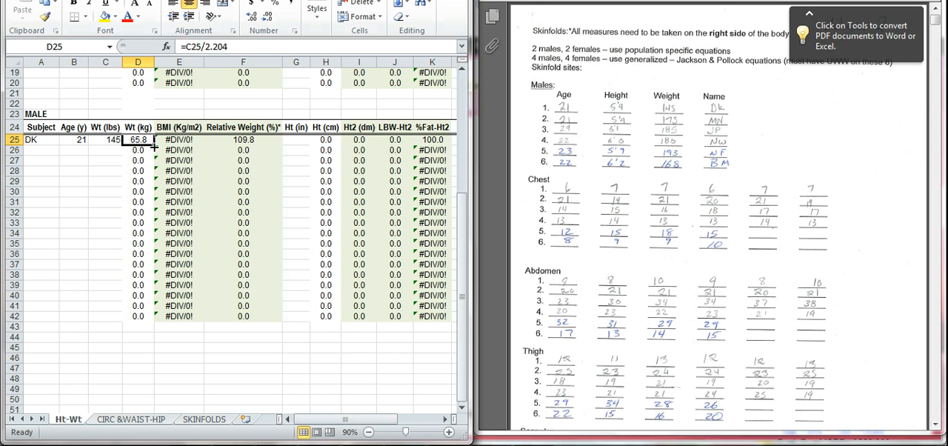
mouse_move(217, 167)
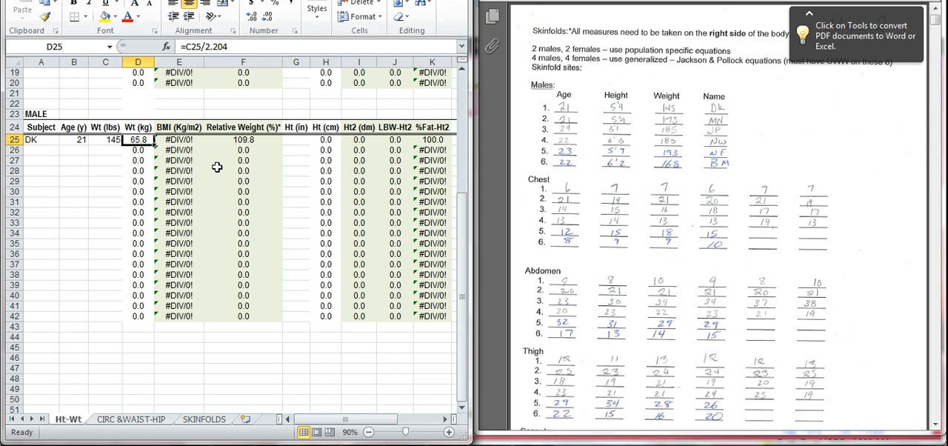
Step: Check the BMI formula and correct DK's height to 69 in, giving BMI 21.4
left_click(179, 139)
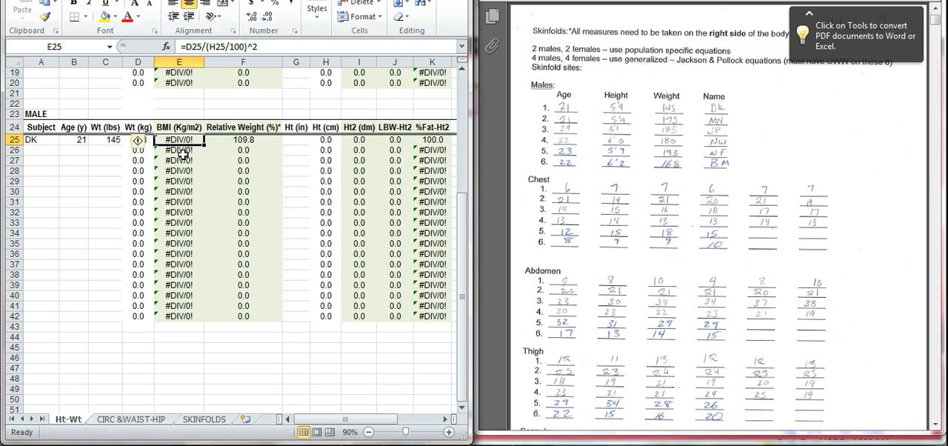
mouse_move(195, 177)
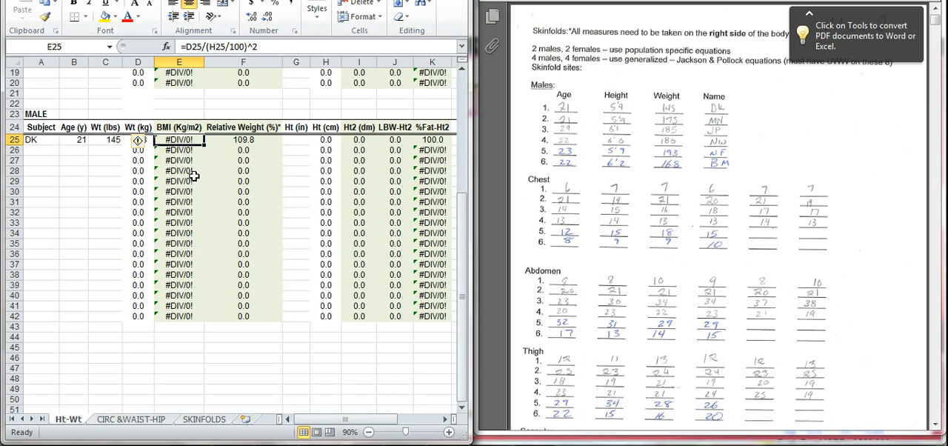
mouse_move(196, 329)
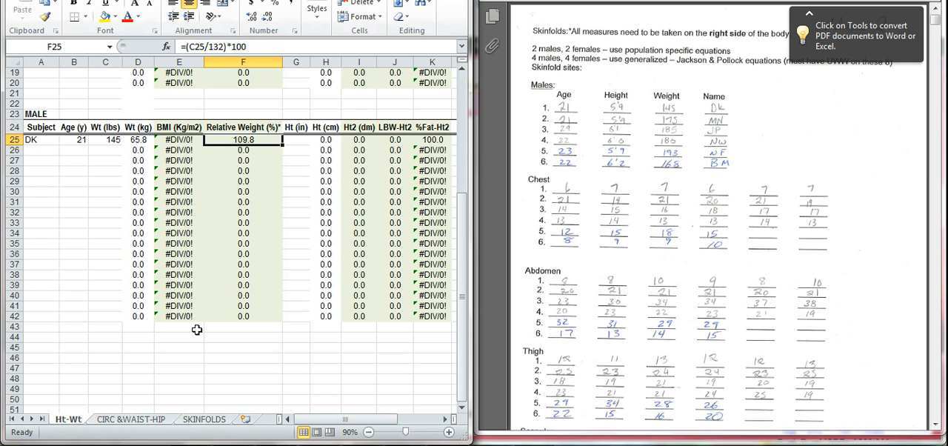
left_click(296, 139)
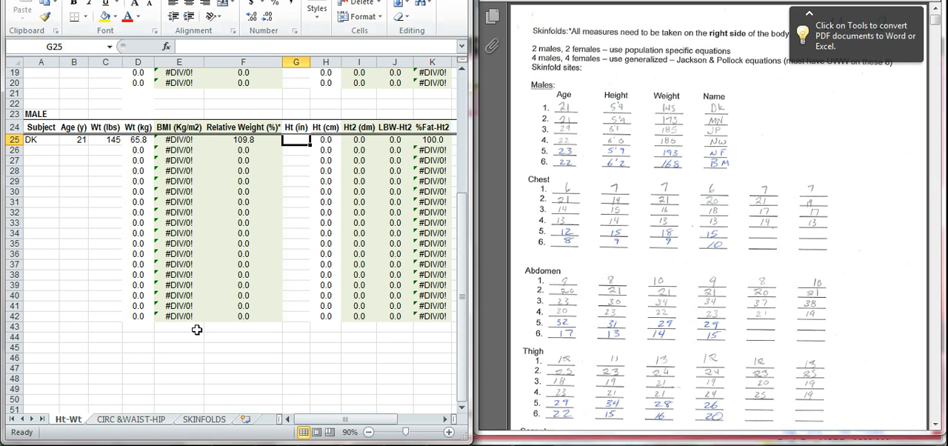
mouse_move(729, 63)
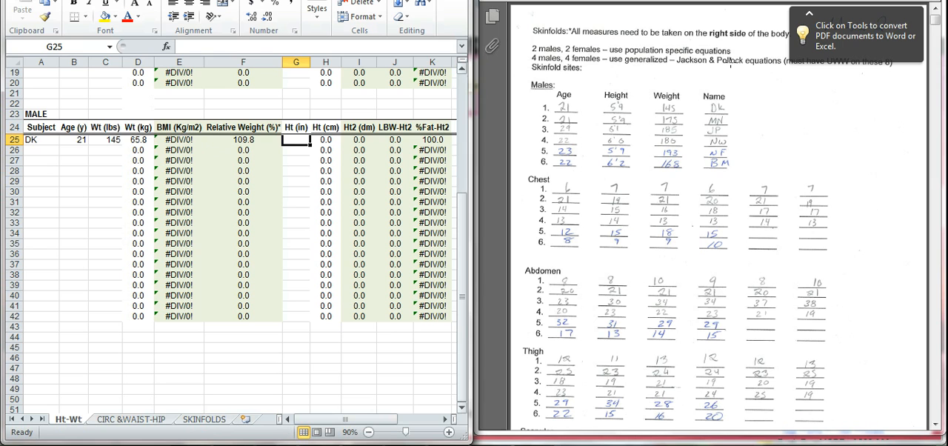
mouse_move(685, 108)
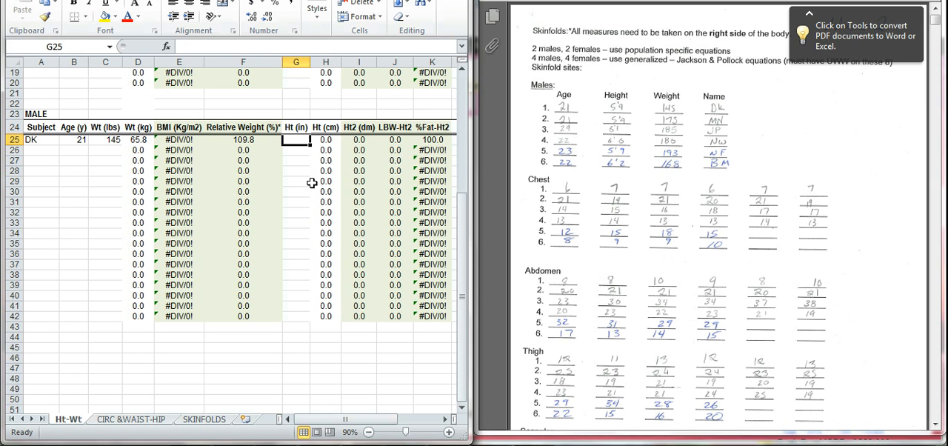
type("145")
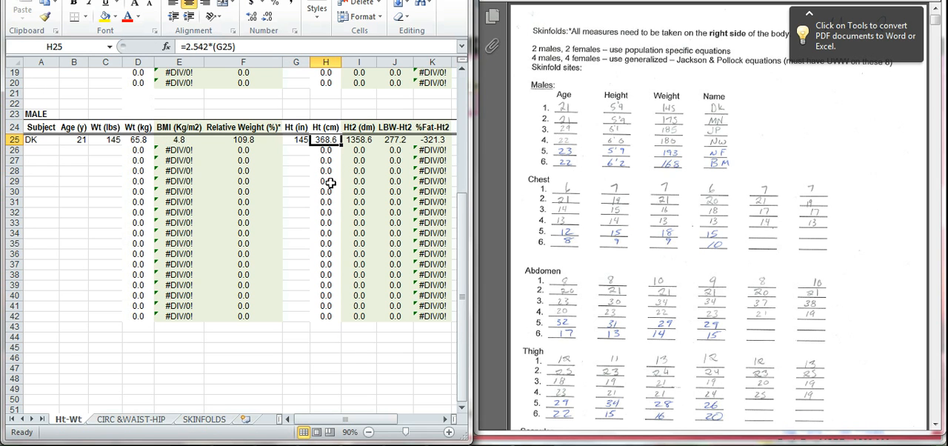
mouse_move(330, 152)
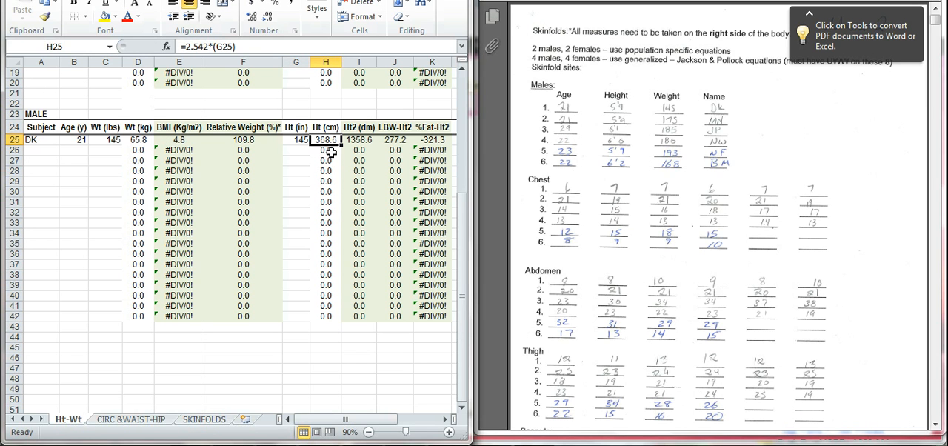
mouse_move(304, 140)
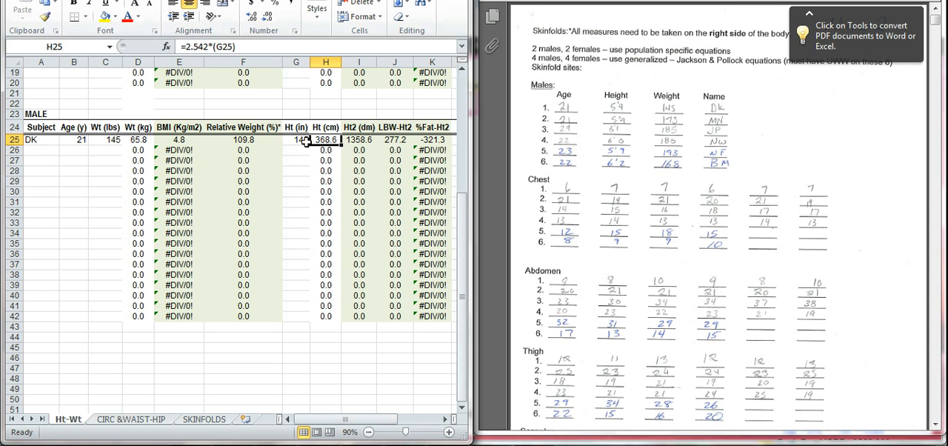
left_click(296, 139)
type("69")
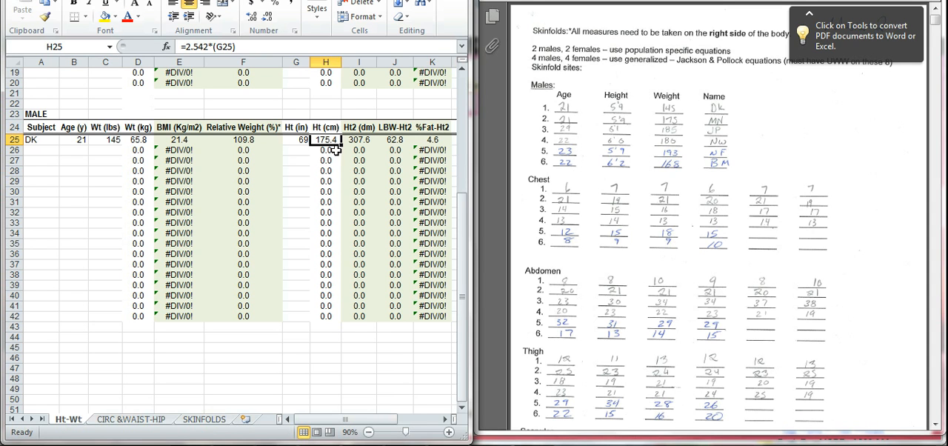
mouse_move(302, 151)
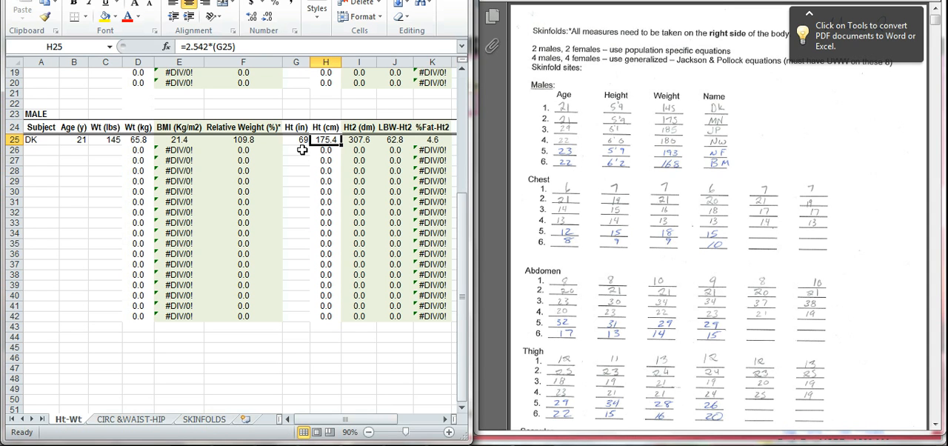
mouse_move(329, 150)
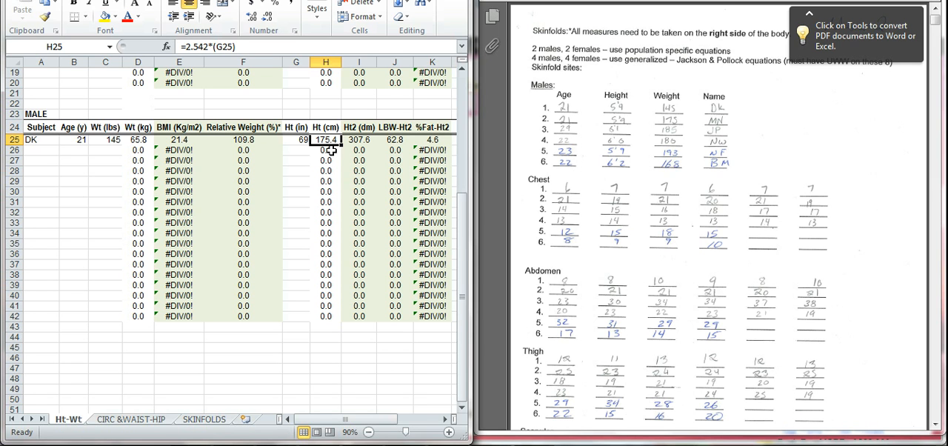
mouse_move(355, 177)
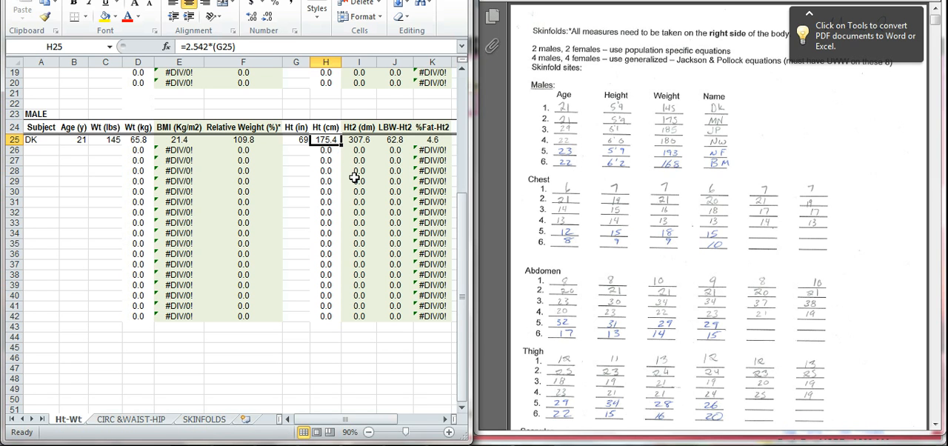
left_click(359, 139)
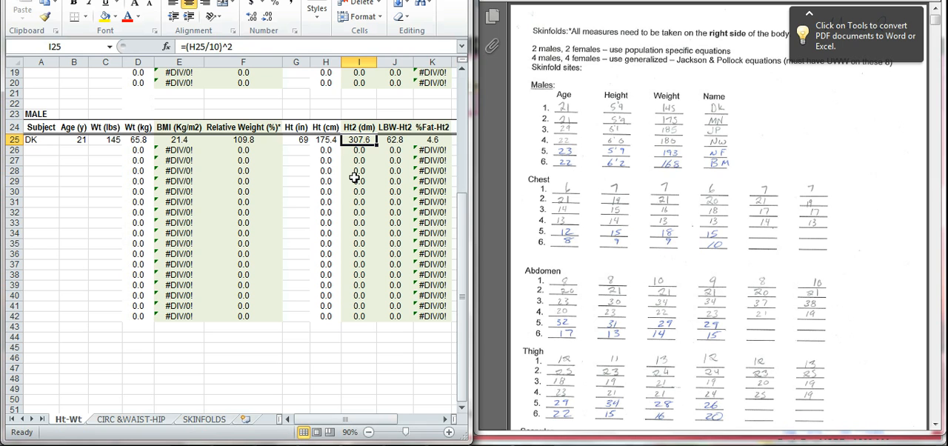
left_click(394, 139)
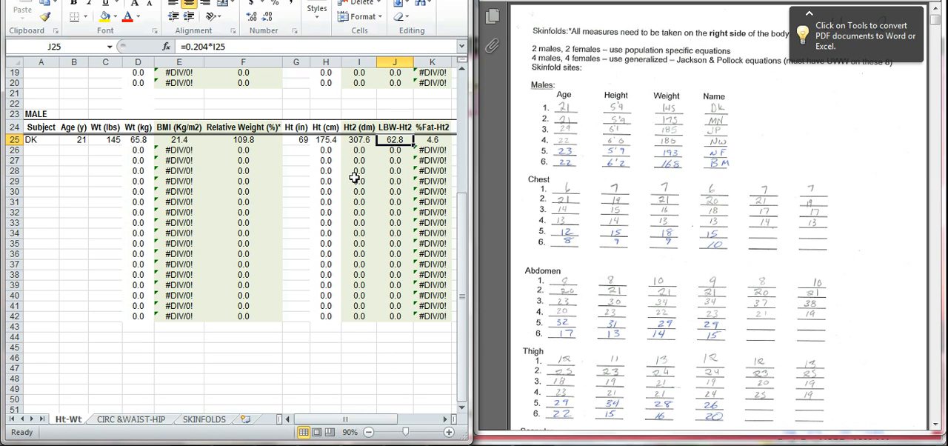
mouse_move(357, 335)
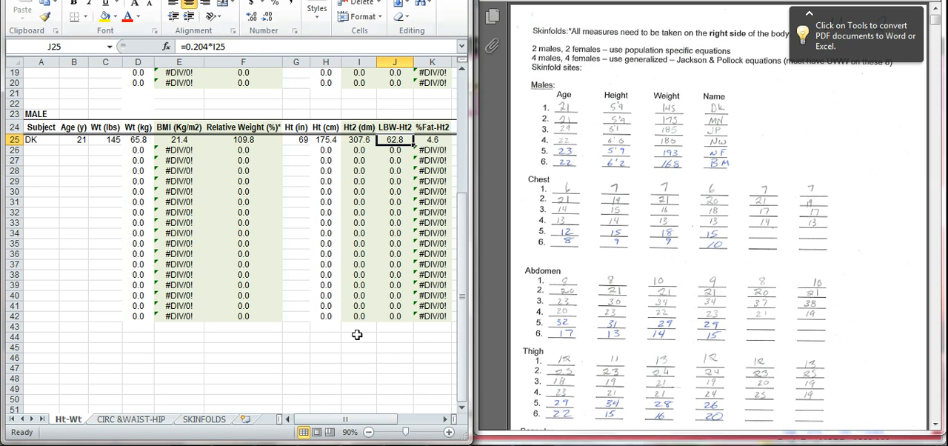
scroll("right", 3)
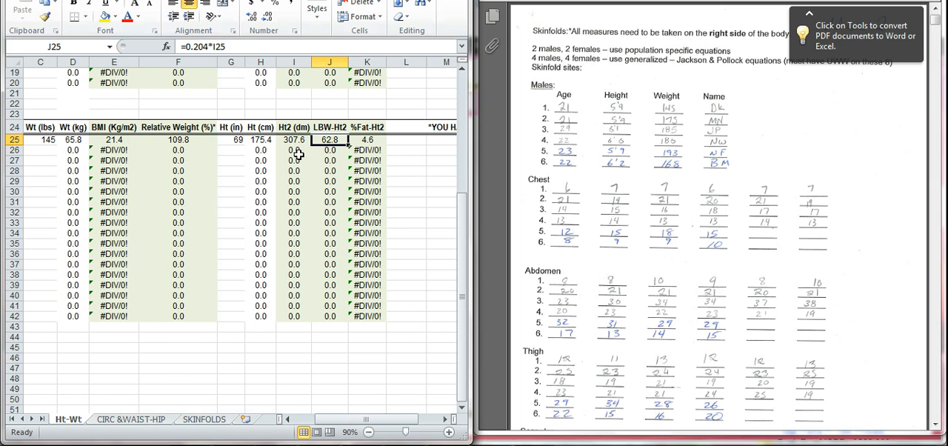
mouse_move(299, 154)
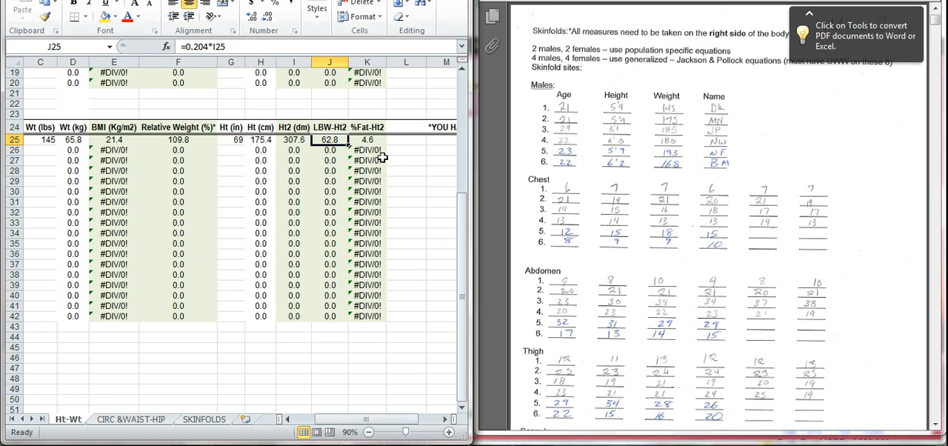
mouse_move(381, 156)
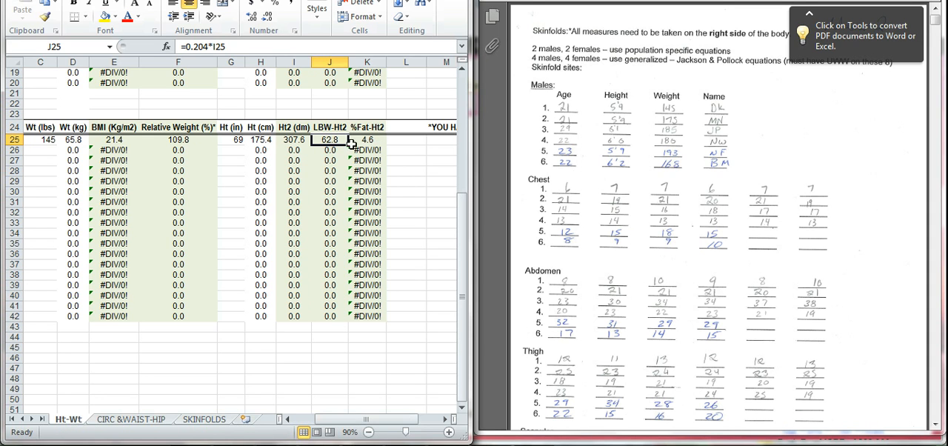
mouse_move(378, 129)
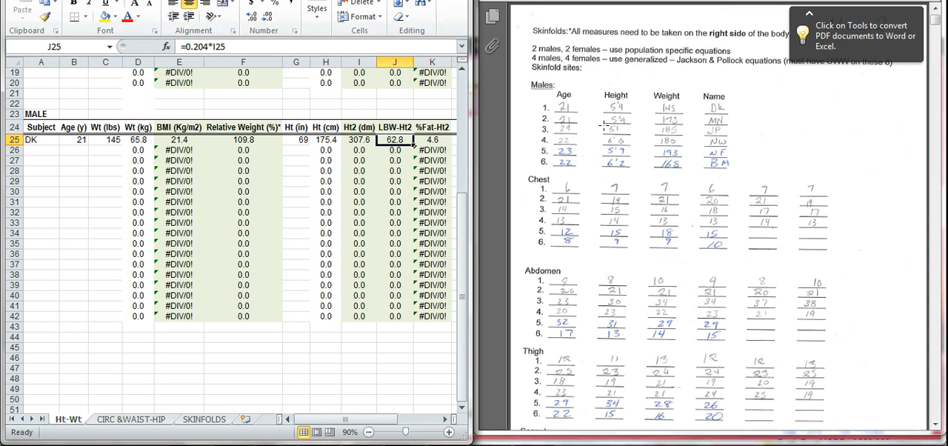
mouse_move(500, 168)
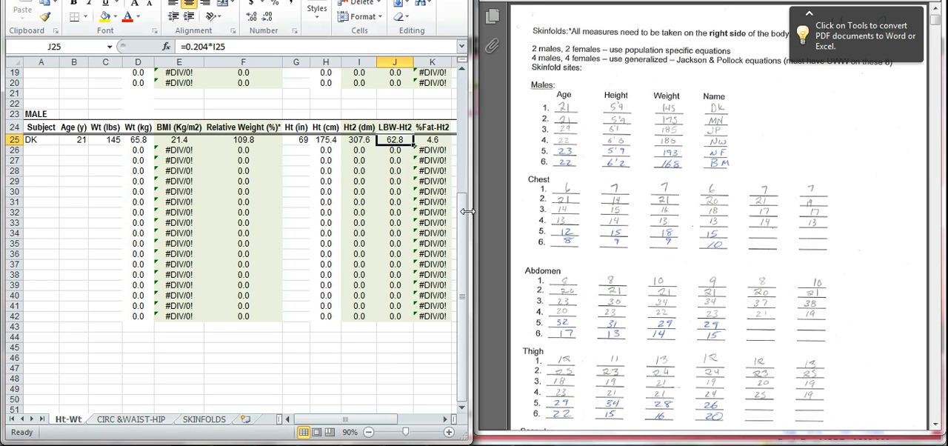
mouse_move(132, 403)
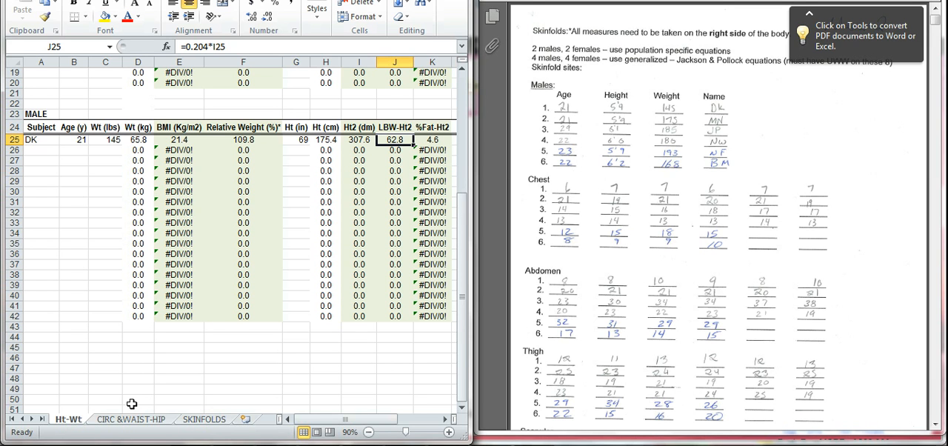
mouse_move(134, 409)
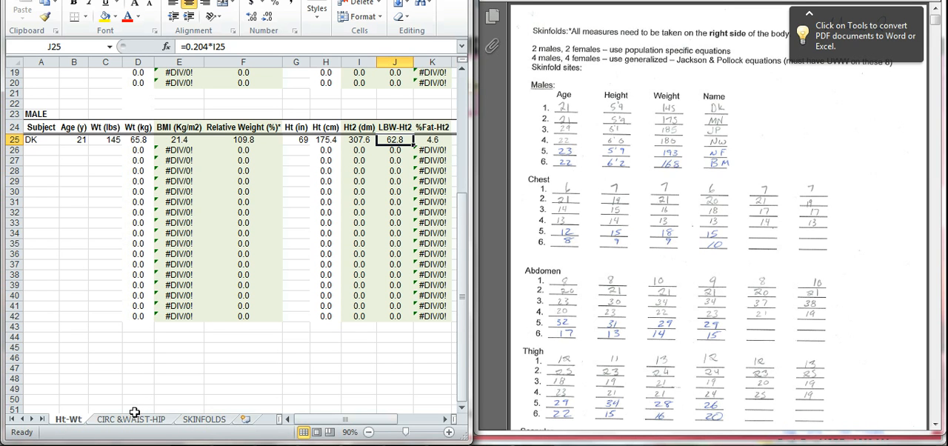
Step: Open the CIRC & WAIST-HIP sheet and scroll to cell A40 in the MALE 17-26y table
left_click(132, 418)
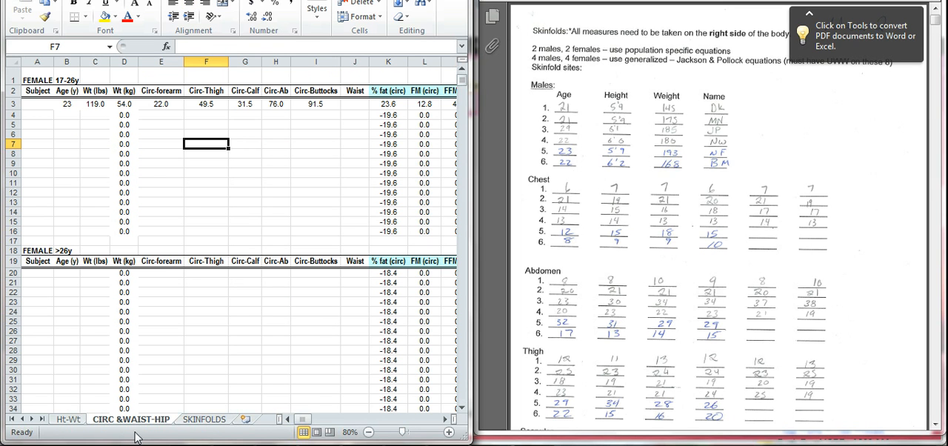
mouse_move(94, 434)
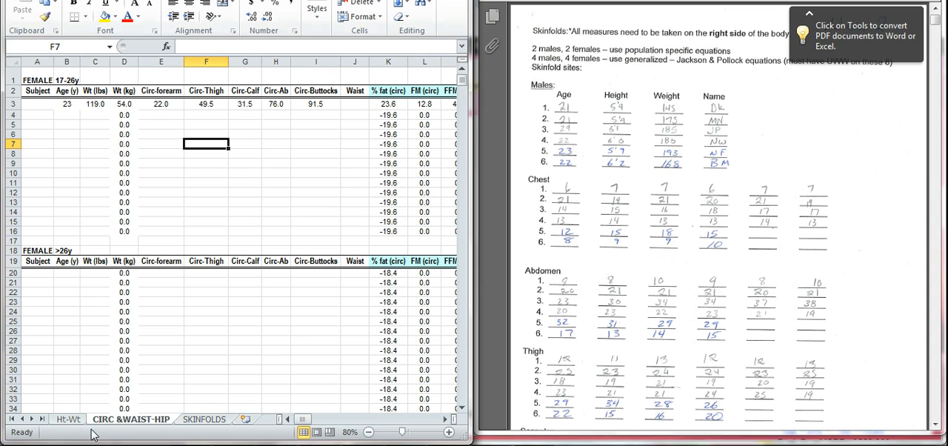
mouse_move(43, 123)
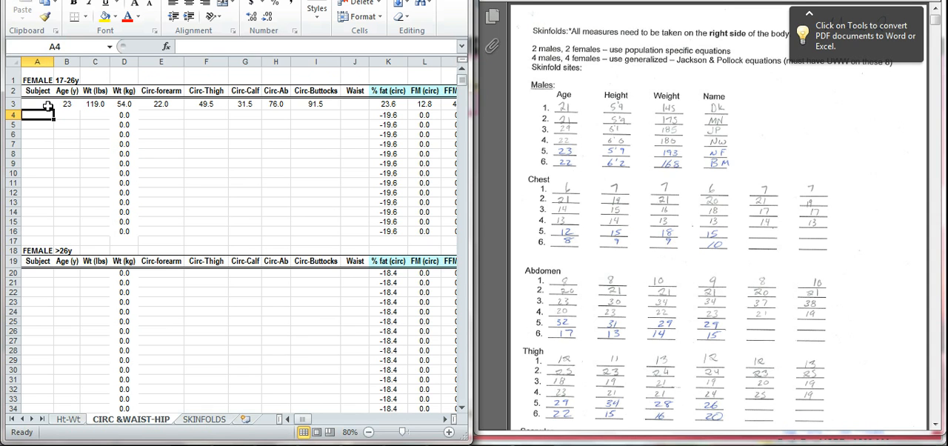
mouse_move(46, 279)
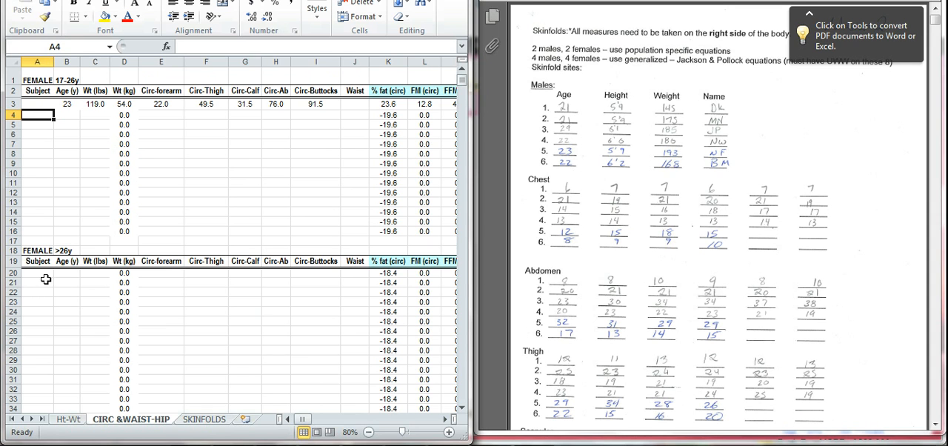
left_click(36, 273)
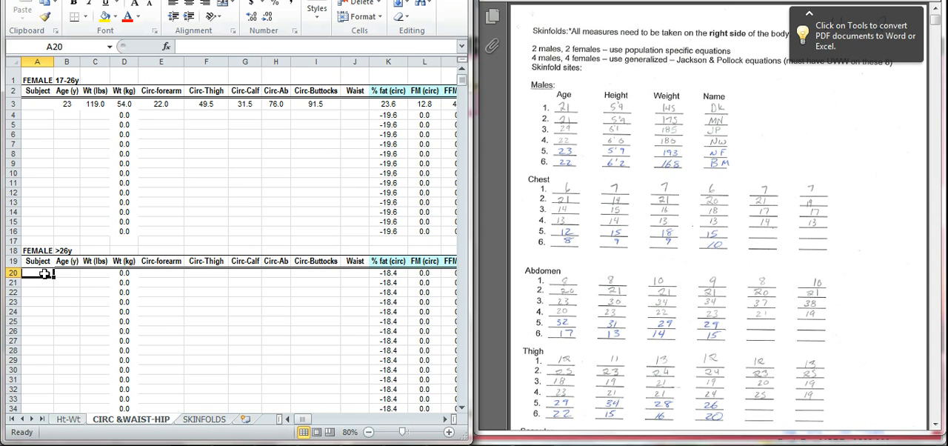
scroll("down", 3)
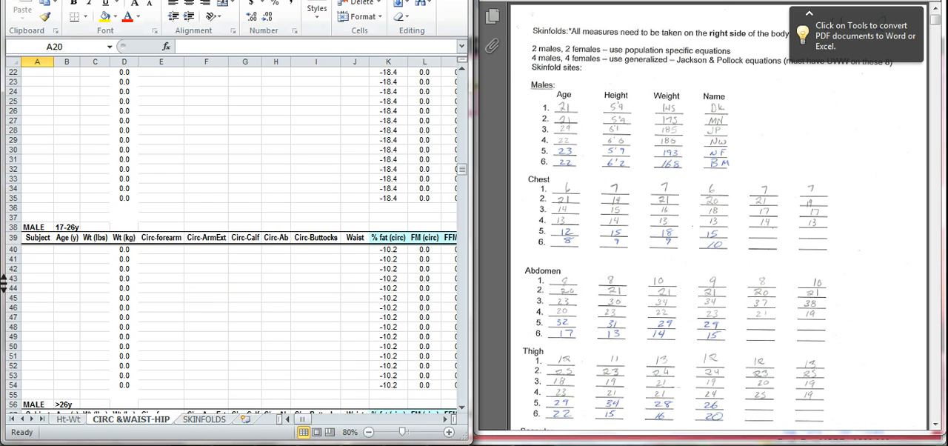
scroll("down", 3)
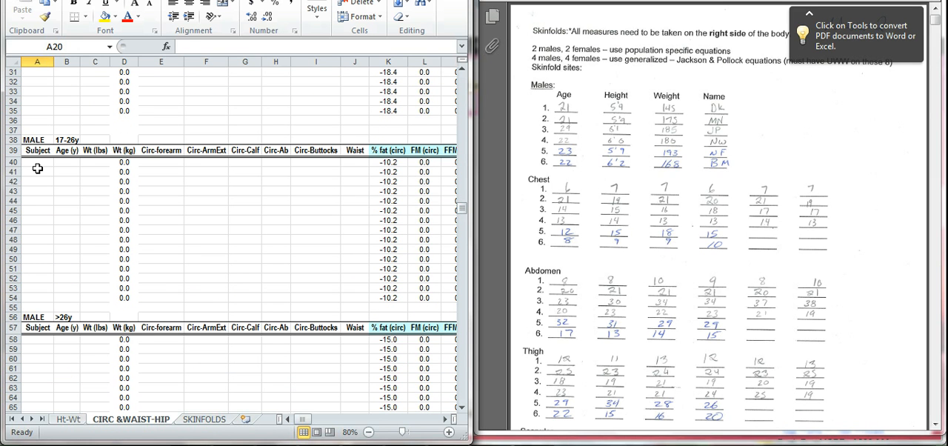
left_click(36, 161)
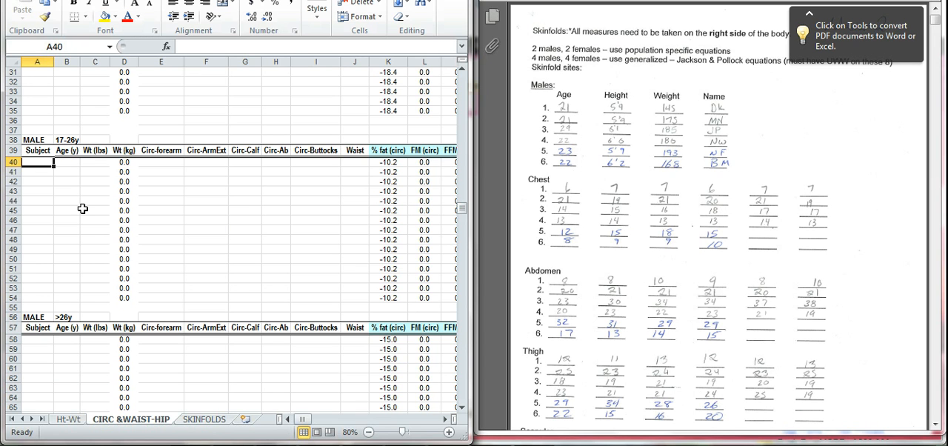
Step: Enter DK, age 21 and 145 lb in row 40, converting to 65.8 kg
type("DK")
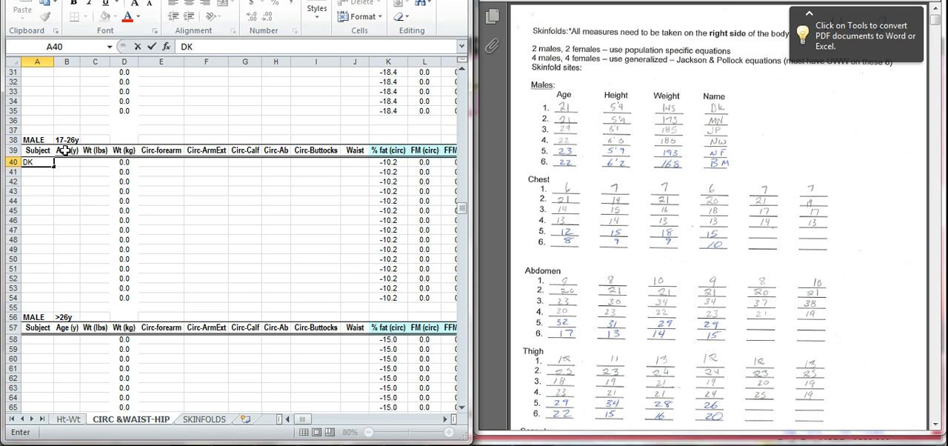
mouse_move(54, 327)
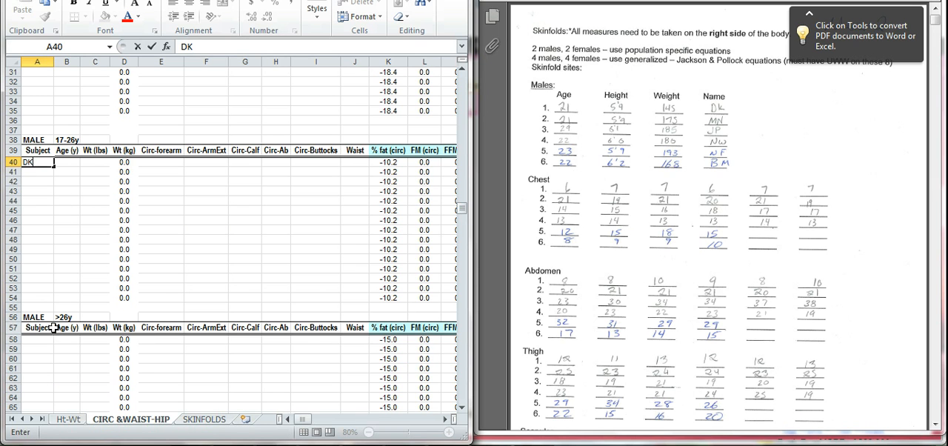
mouse_move(70, 174)
type("21")
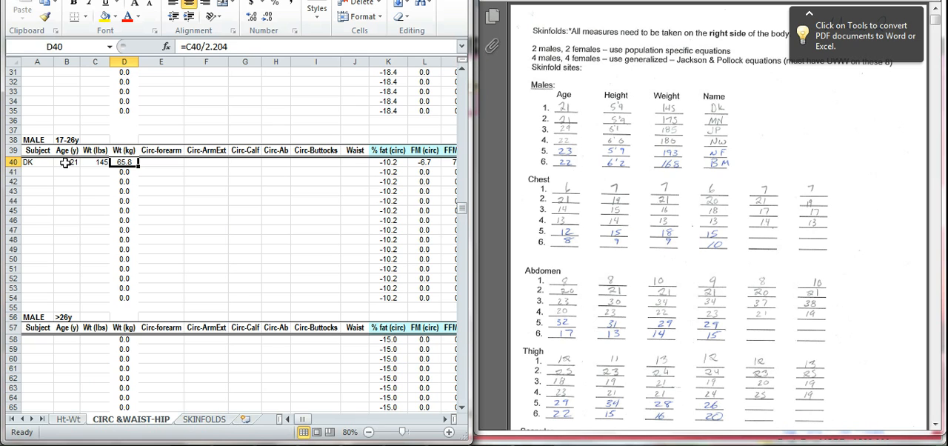
left_click(161, 161)
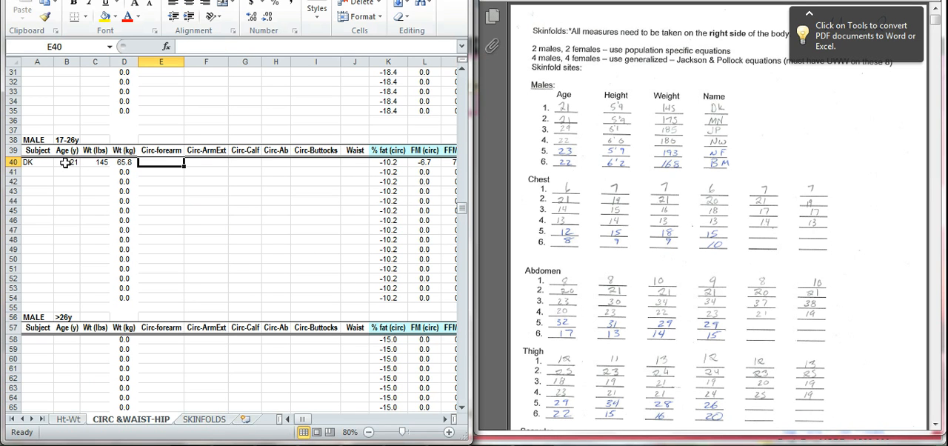
mouse_move(343, 120)
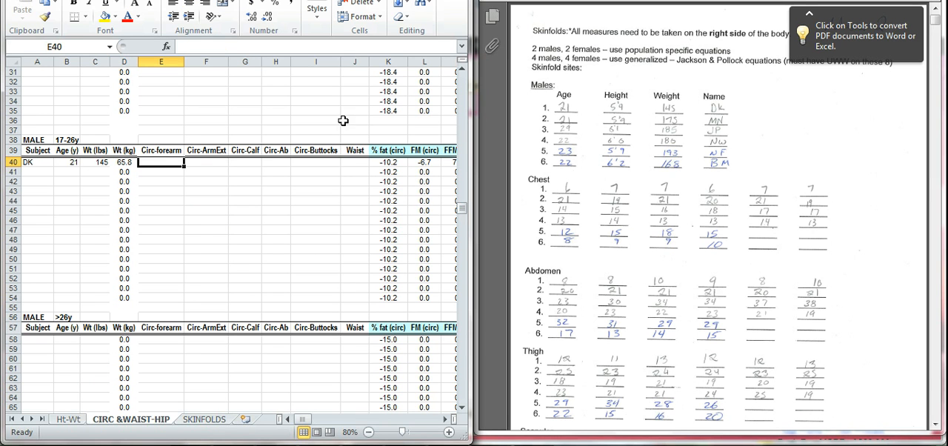
mouse_move(218, 224)
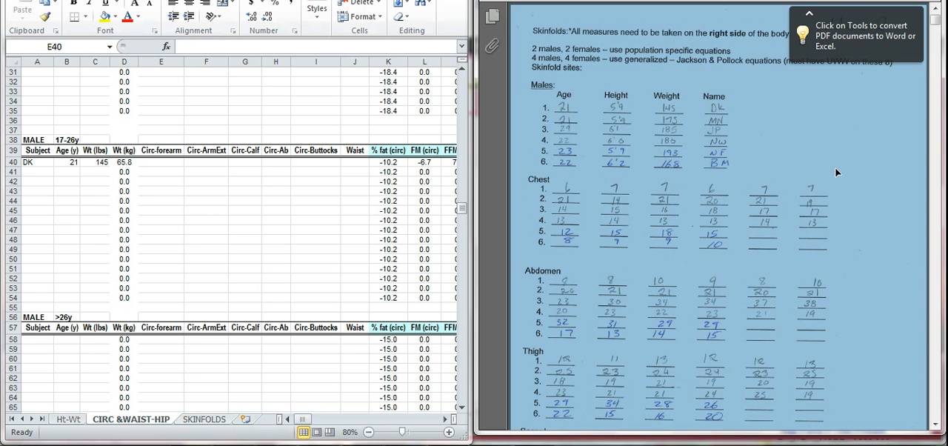
Step: Scroll the PDF to the handwritten Girths / Circumference sites page
scroll("down", 3)
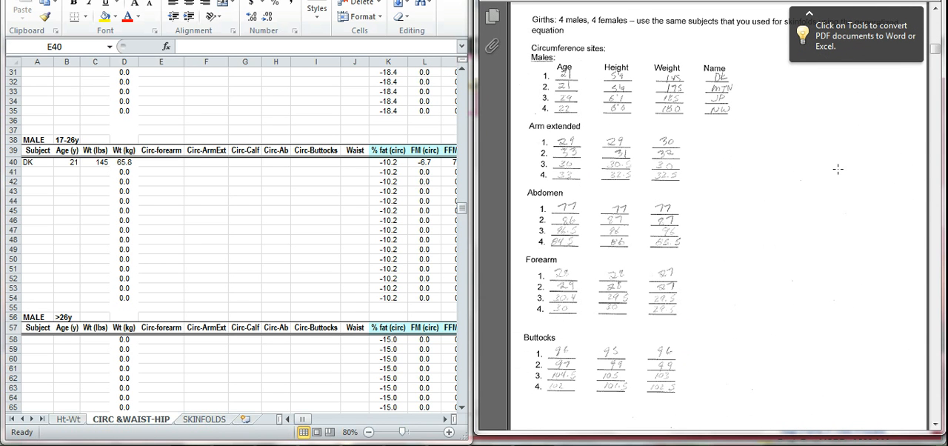
mouse_move(175, 167)
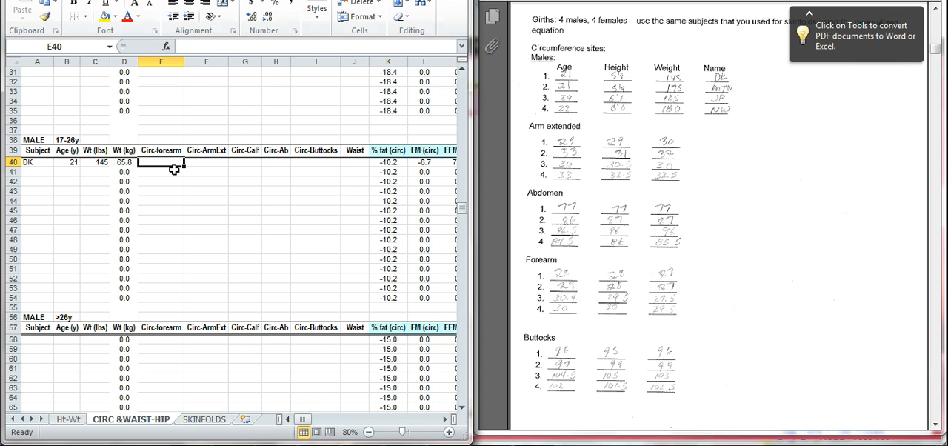
Step: Enter forearm 27.7, arm 29.8, calf 36, abdomen 77 and buttocks 95.8 in E40:I40
type("27.7")
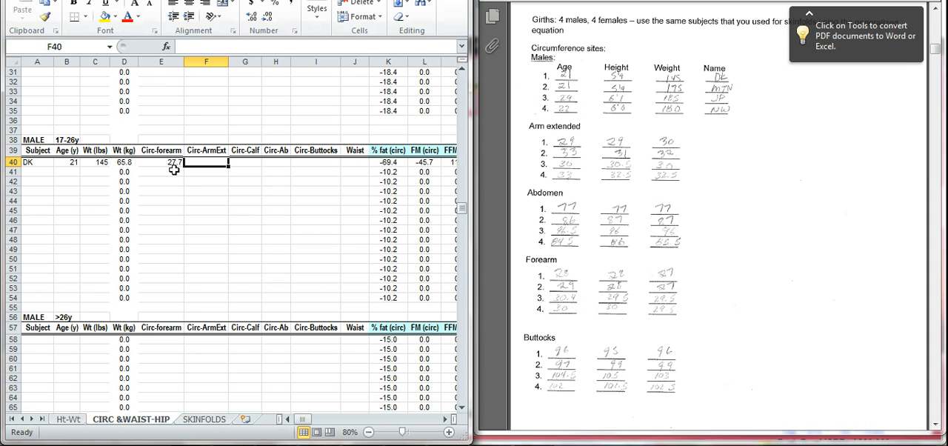
type("29.8")
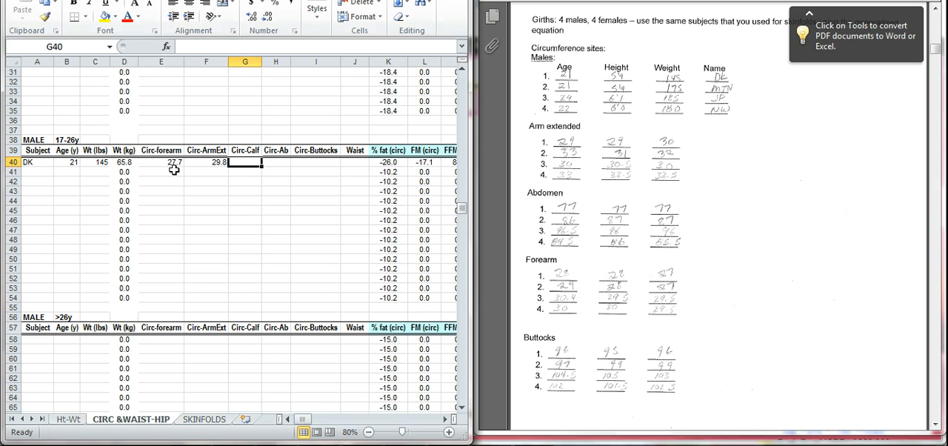
type("16")
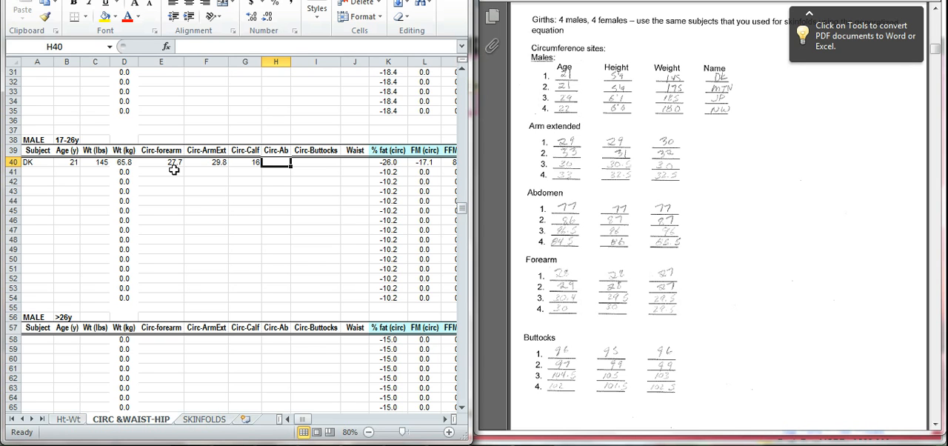
type("20")
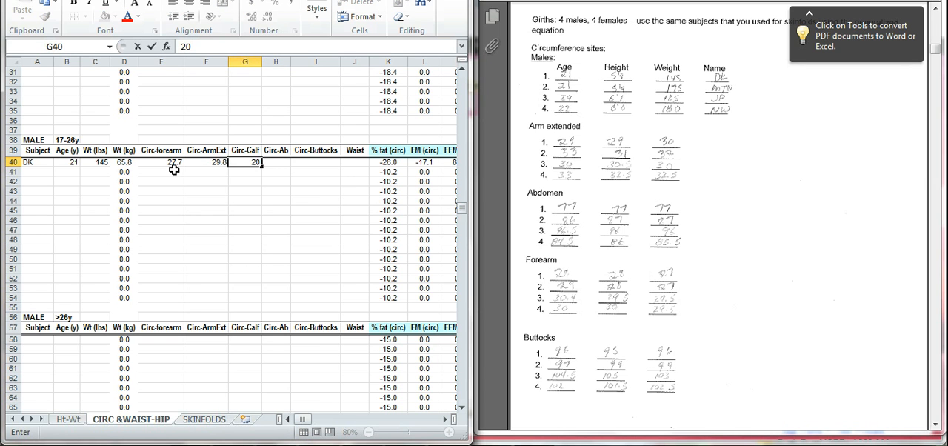
type("3")
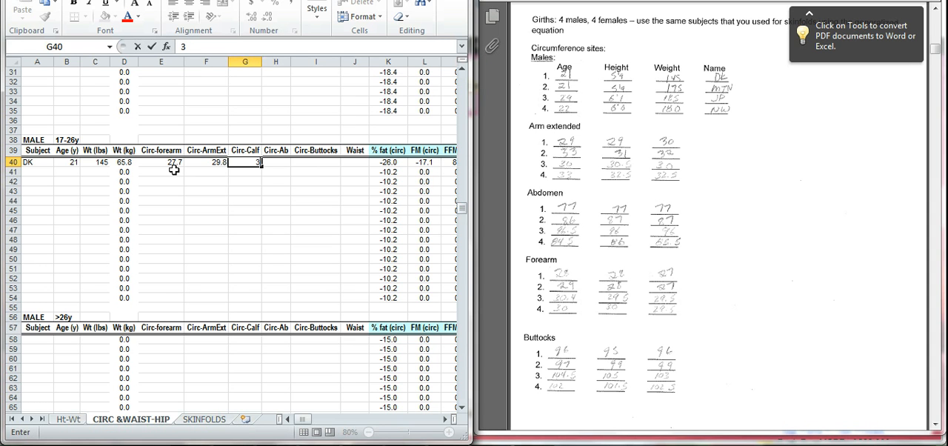
type("6")
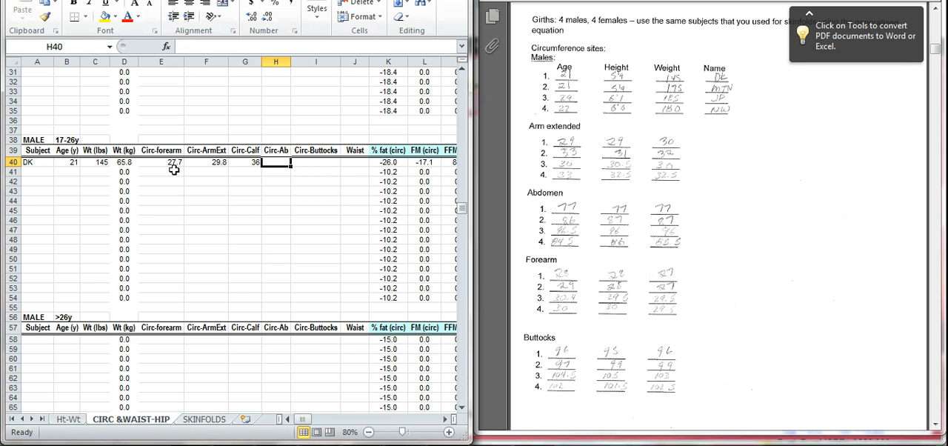
type("77")
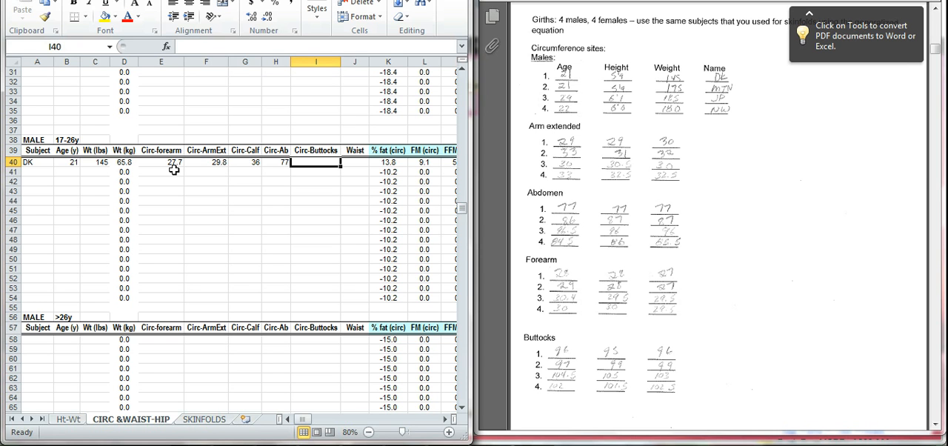
type("95.8")
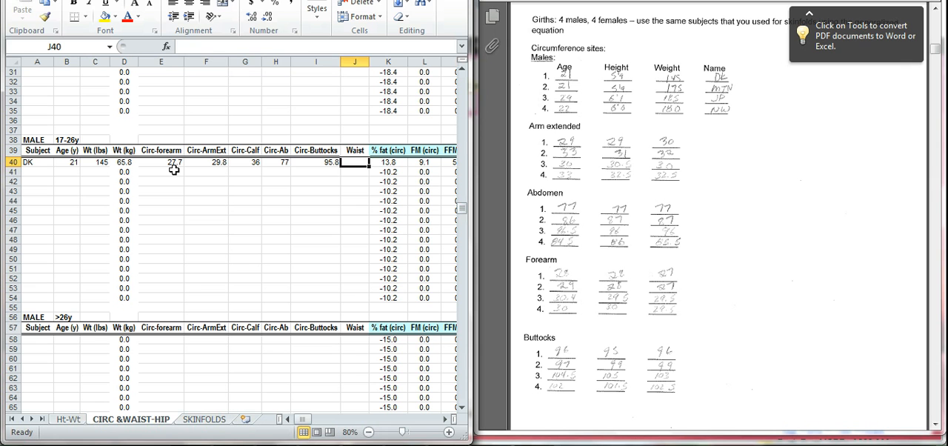
mouse_move(654, 212)
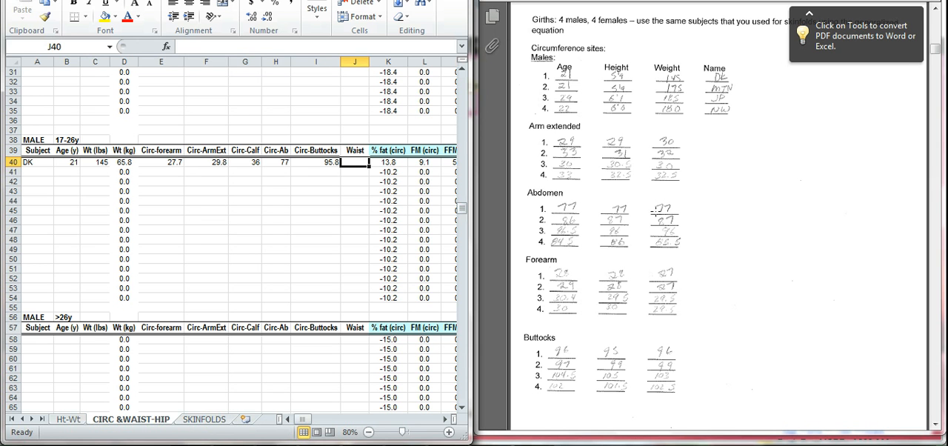
Step: Find the waist value on the PDF and enter waist 76.8 in J40
scroll("down", 3)
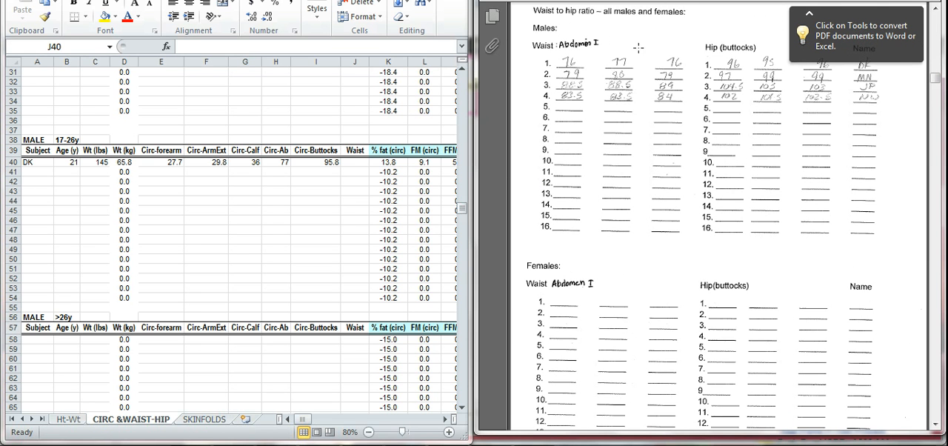
mouse_move(587, 71)
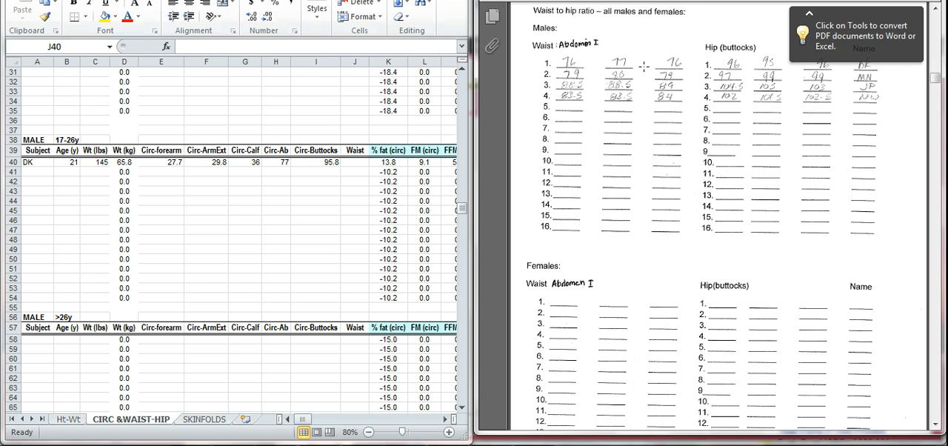
mouse_move(363, 166)
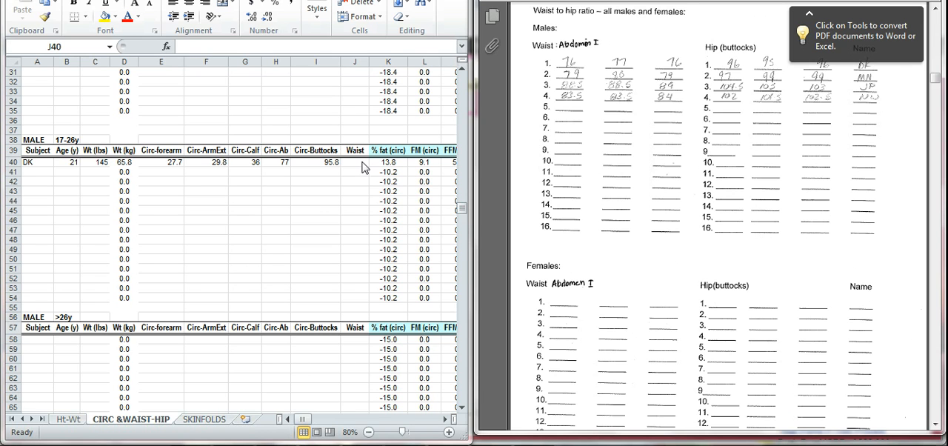
left_click(355, 161)
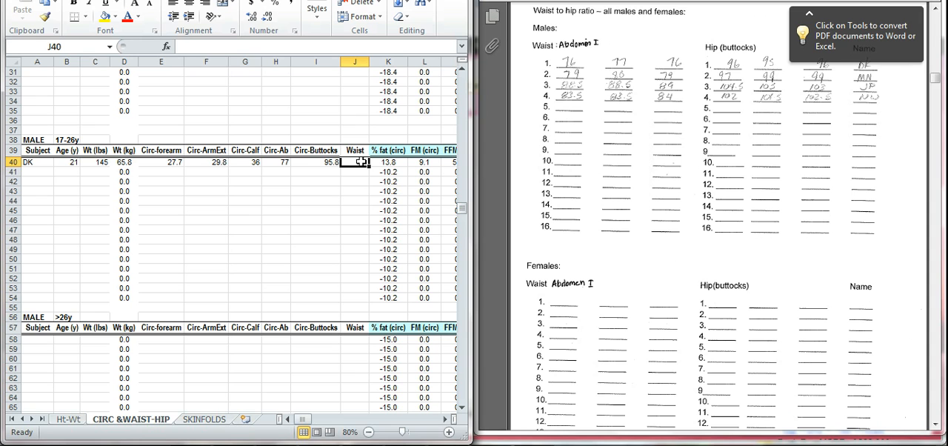
type("76.8")
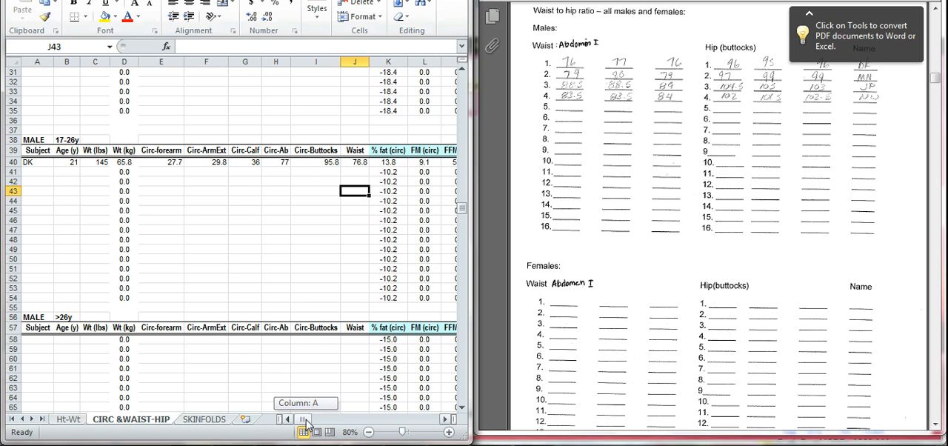
scroll("right", 3)
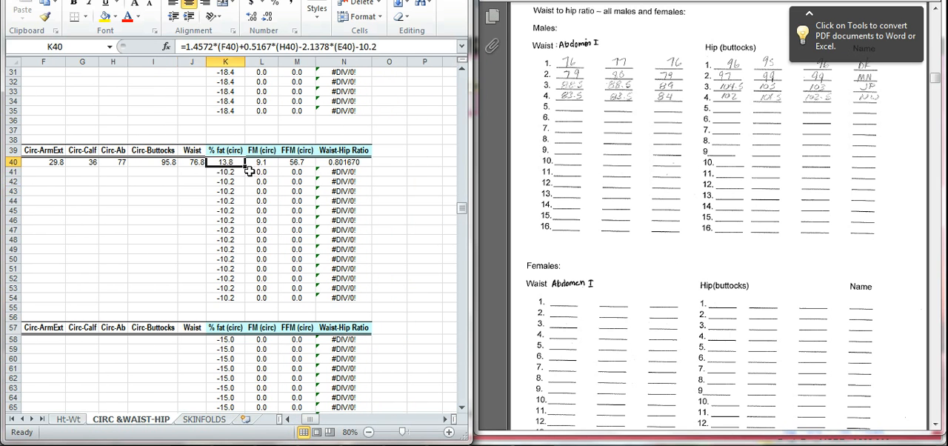
mouse_move(278, 169)
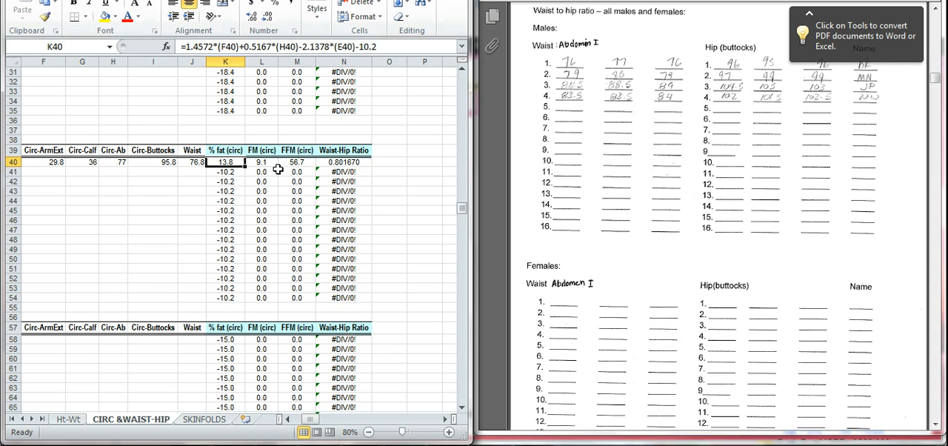
left_click(261, 162)
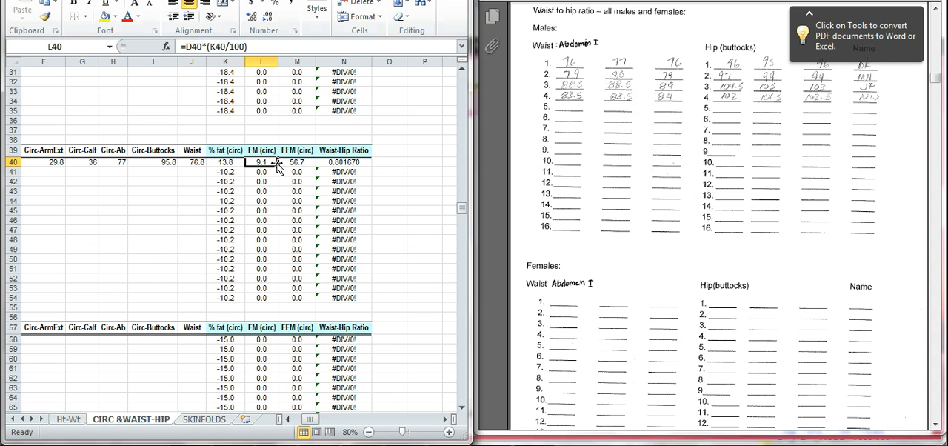
mouse_move(306, 169)
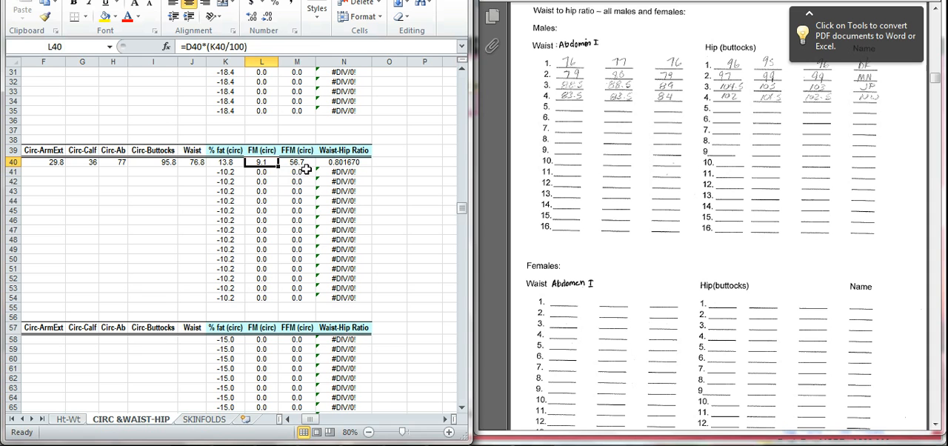
left_click(297, 162)
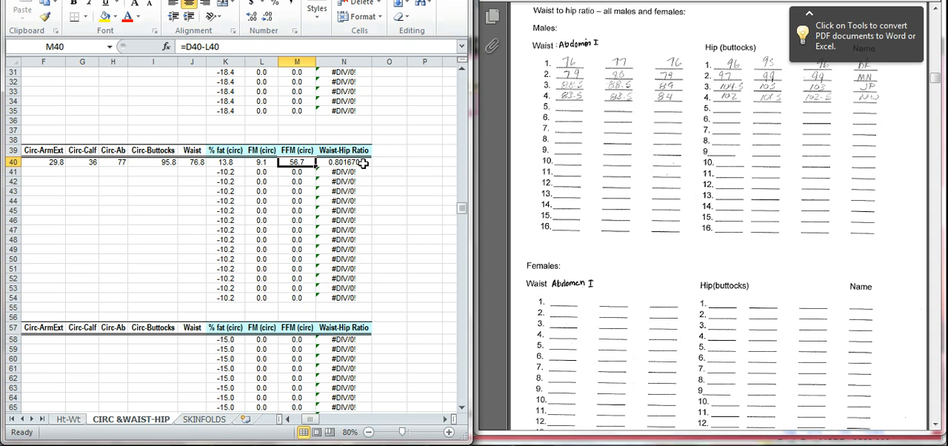
left_click(343, 163)
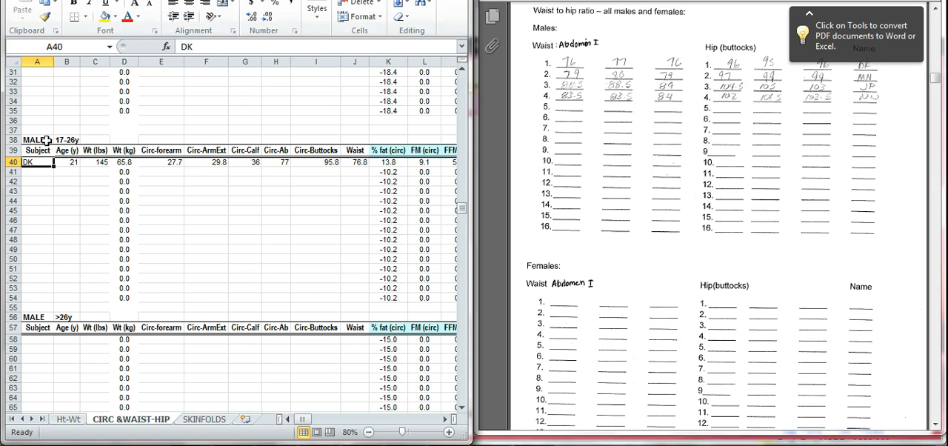
mouse_move(52, 141)
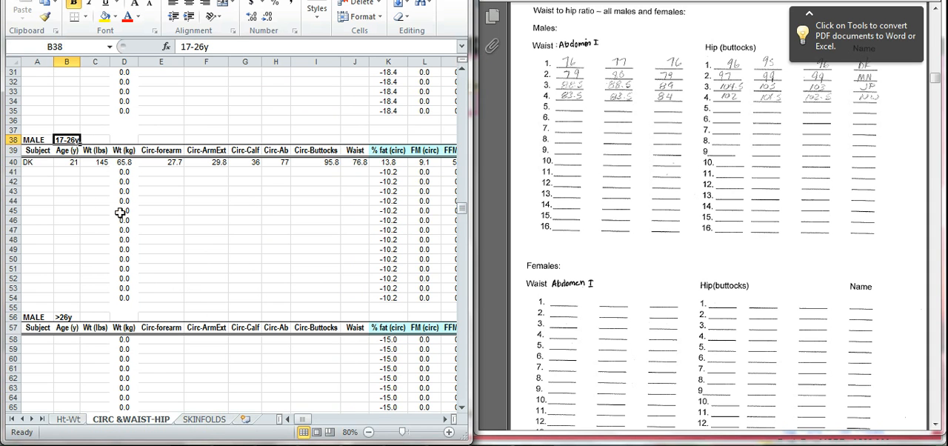
mouse_move(183, 183)
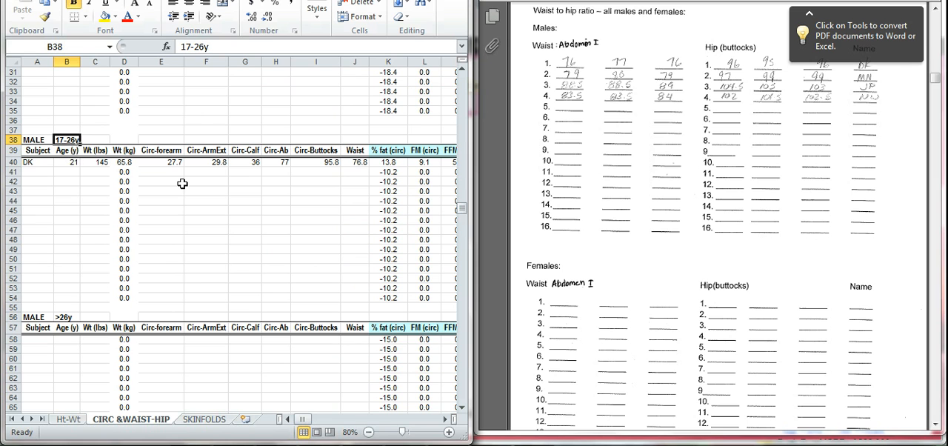
mouse_move(187, 264)
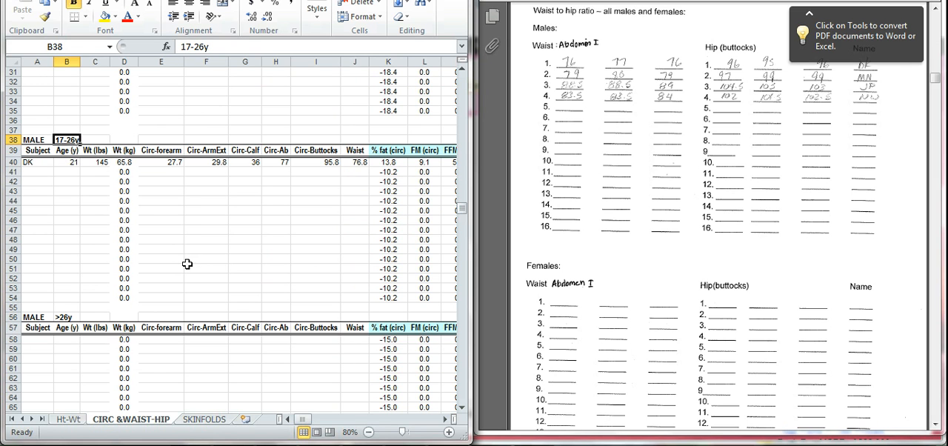
Step: Open the SKINFOLDS sheet, scroll the PDF to the skinfolds page, and select A25
left_click(203, 419)
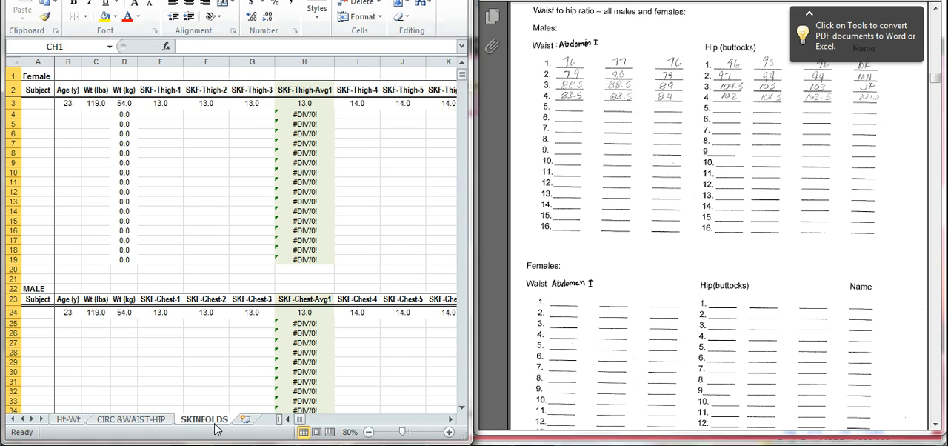
mouse_move(241, 429)
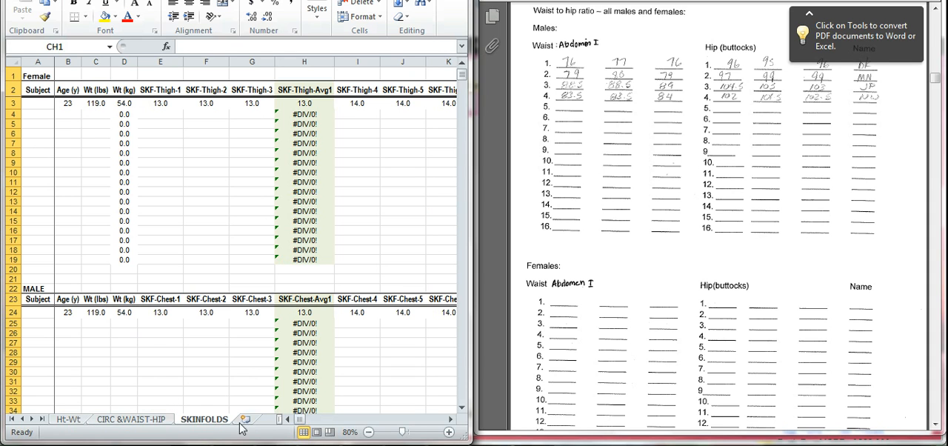
mouse_move(232, 425)
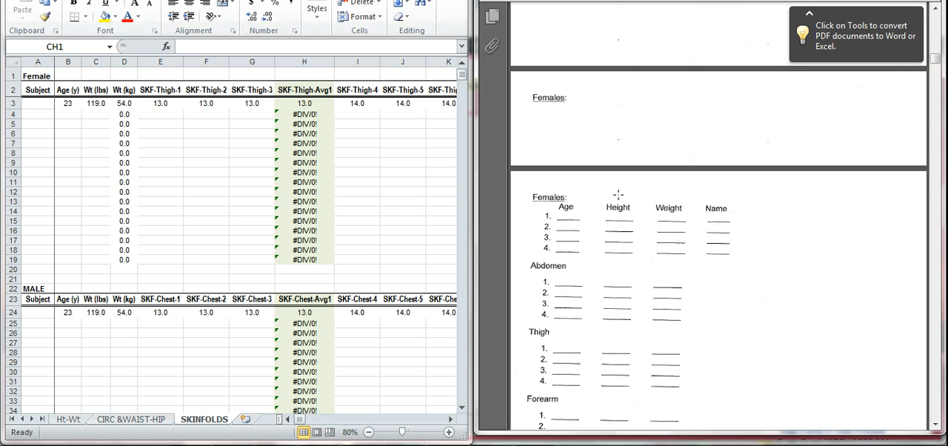
scroll("down", 3)
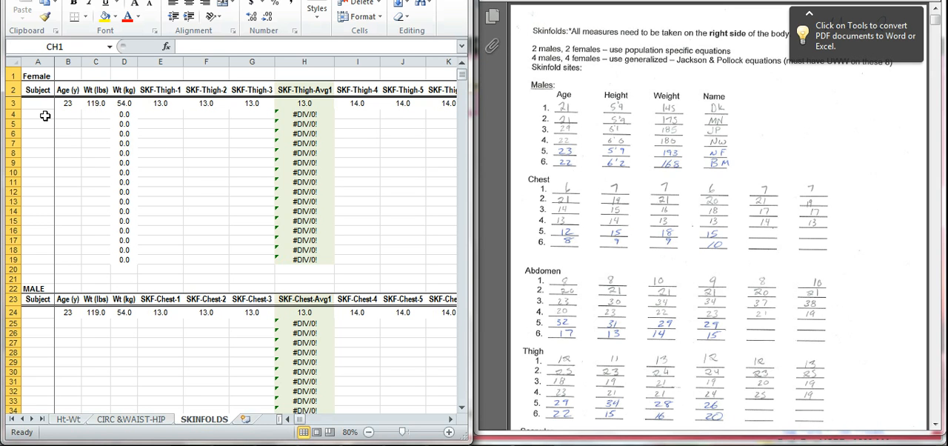
mouse_move(97, 103)
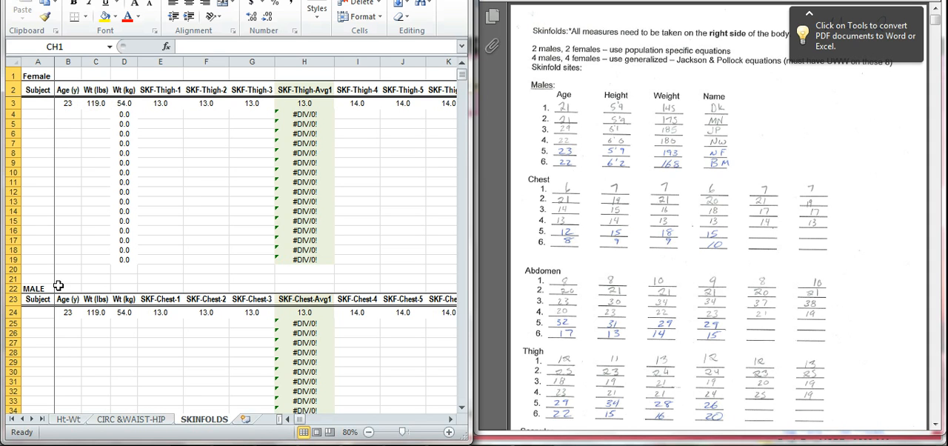
mouse_move(87, 320)
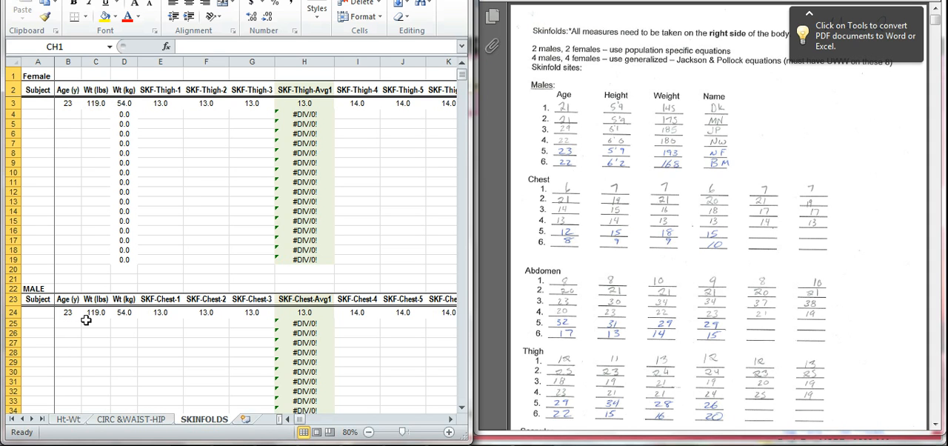
left_click(37, 323)
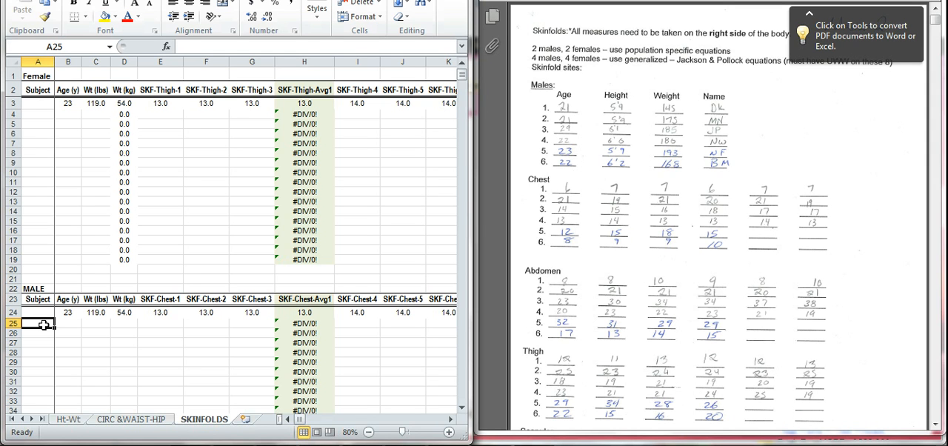
Step: Enter DK, age 21 and 145 lb in row 25, cross-checking the CIRC & WAIST-HIP sheet
type("DK")
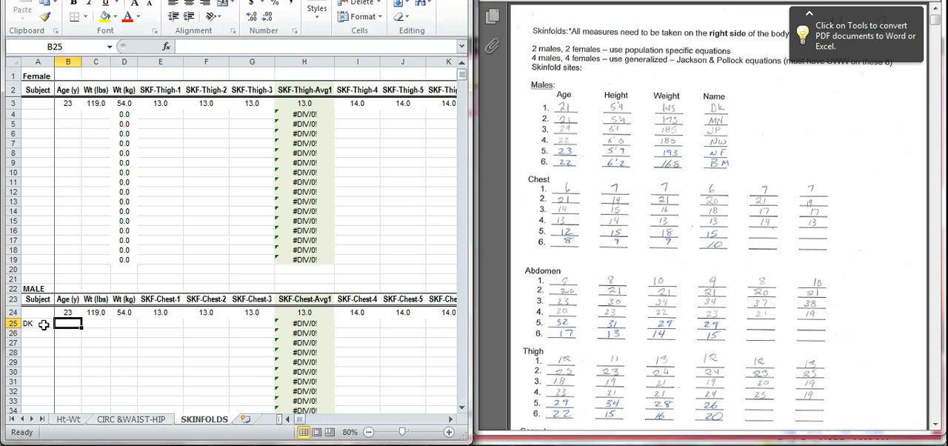
type("21")
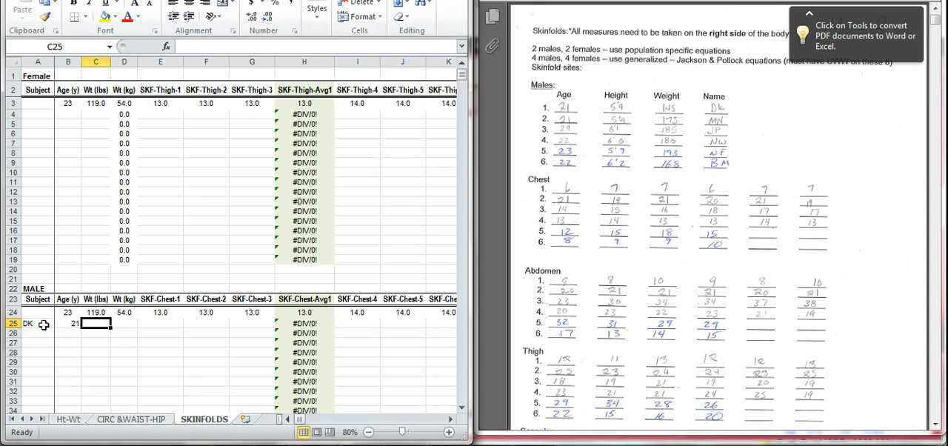
type("145")
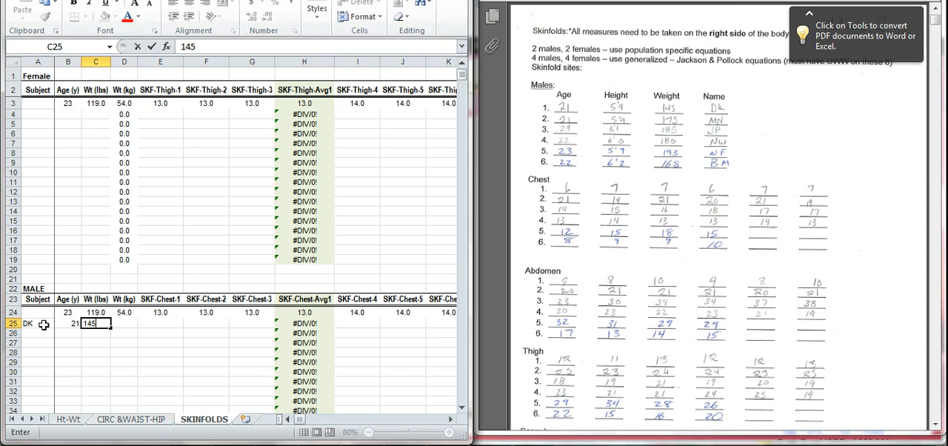
key("enter")
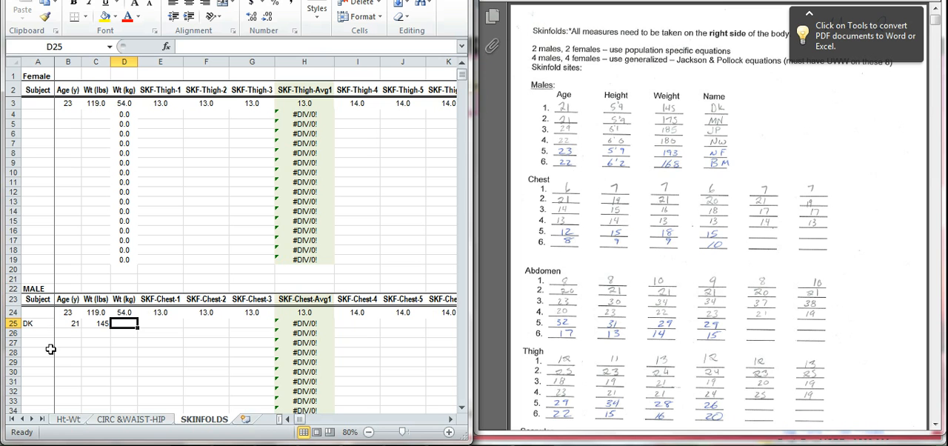
left_click(131, 419)
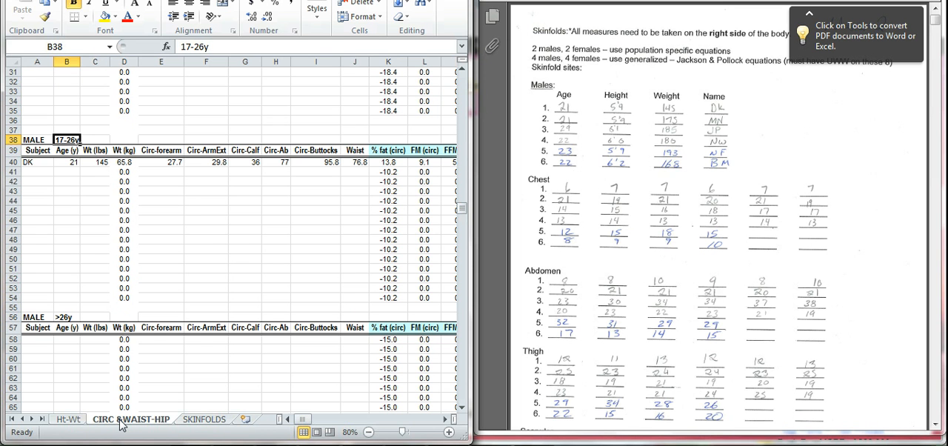
mouse_move(122, 377)
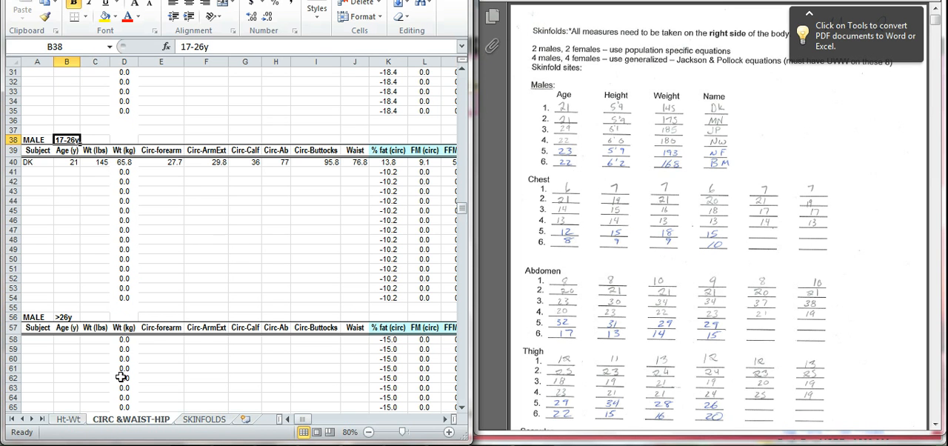
left_click(203, 419)
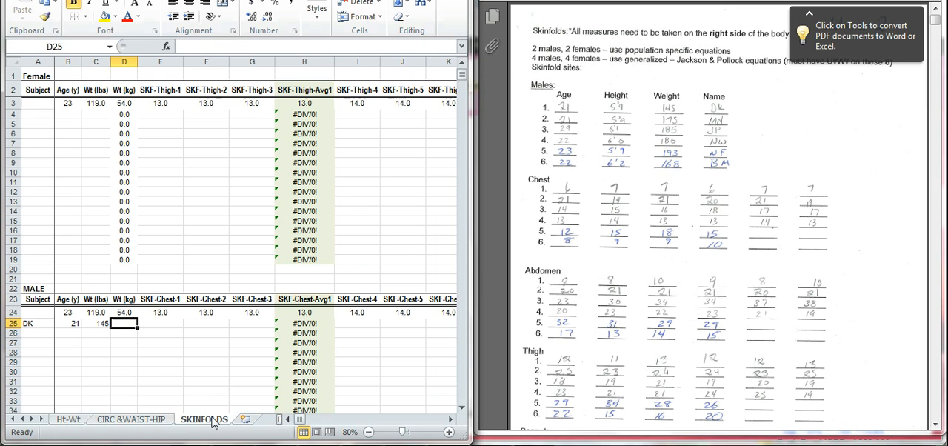
type("65.8")
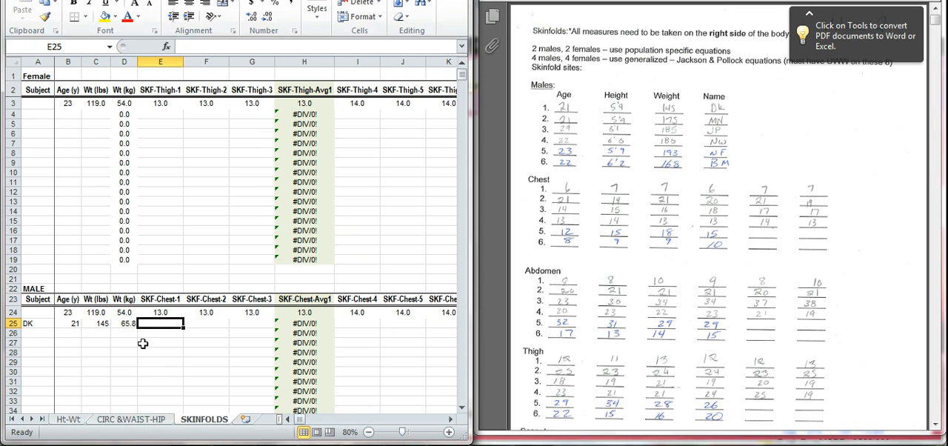
mouse_move(166, 346)
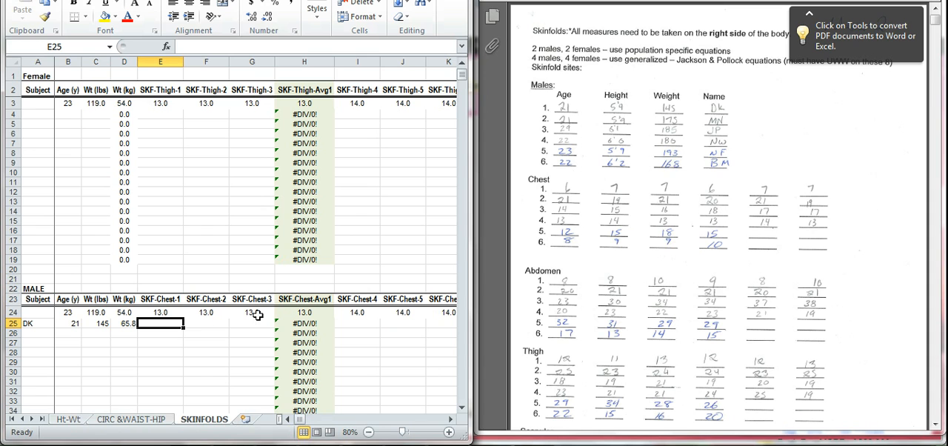
mouse_move(244, 332)
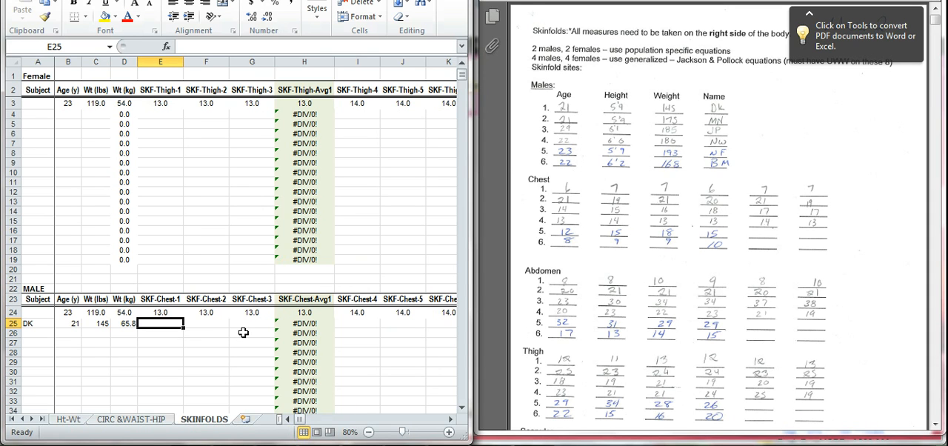
mouse_move(247, 329)
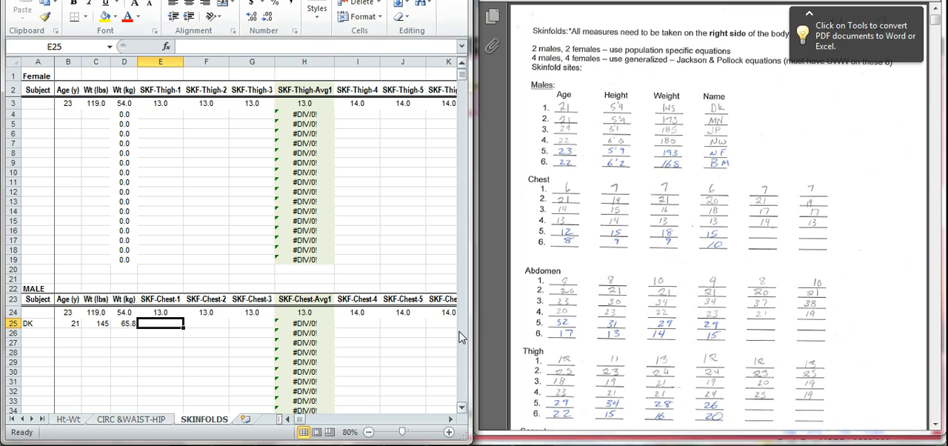
Step: Enter chest skinfold readings 6, 7 and 7 in E25:E27
left_click(451, 408)
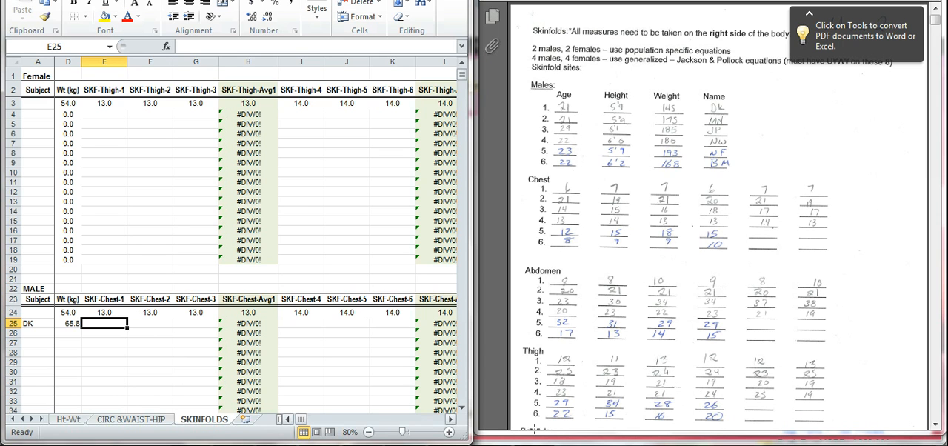
mouse_move(670, 346)
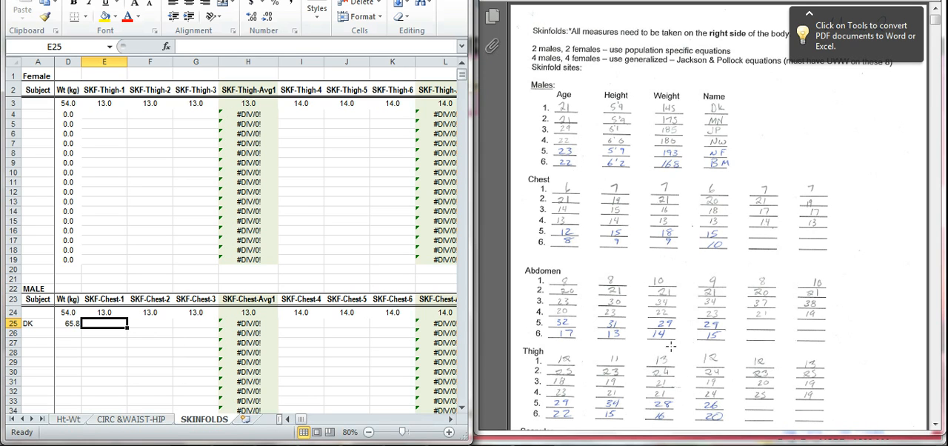
mouse_move(651, 252)
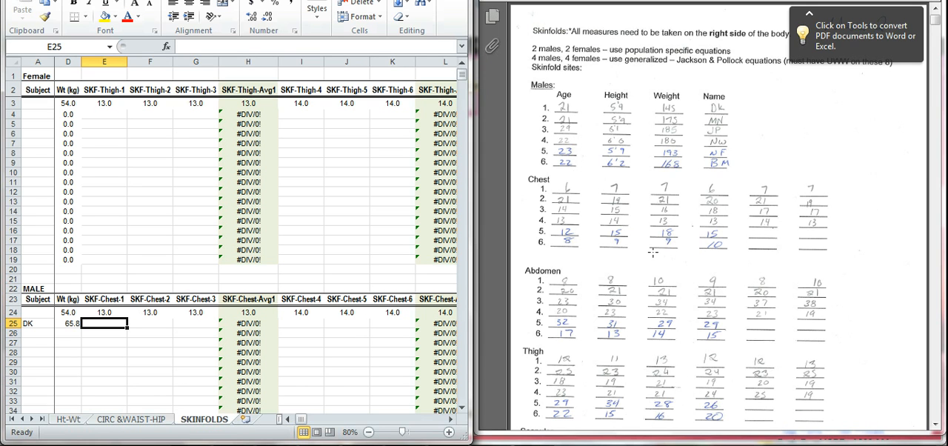
mouse_move(626, 262)
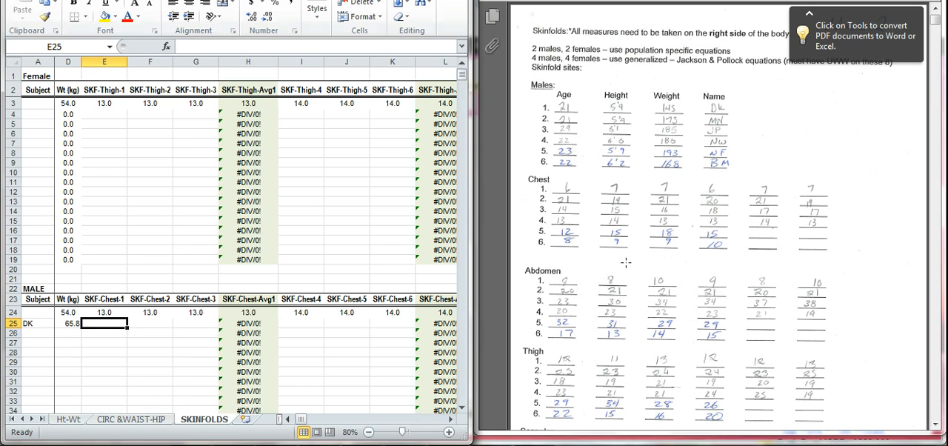
mouse_move(569, 168)
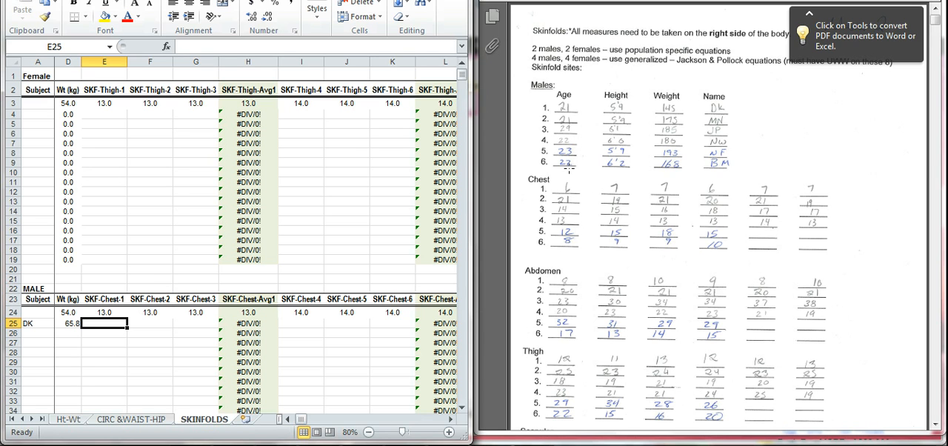
mouse_move(158, 320)
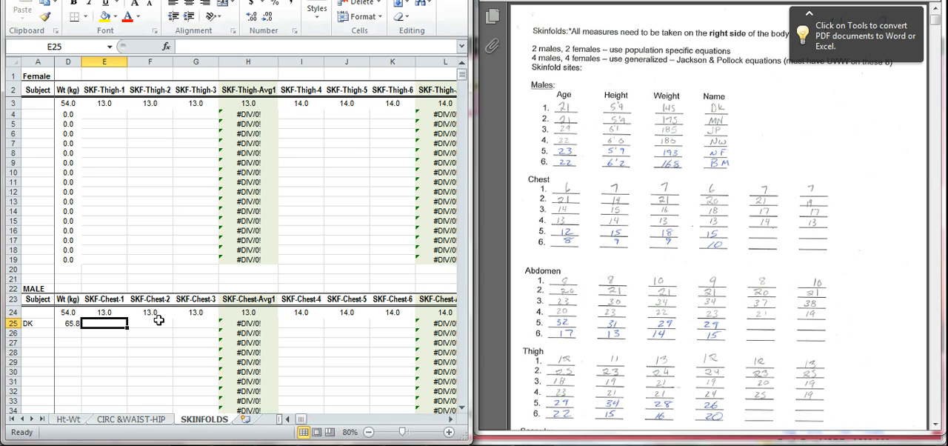
type("7")
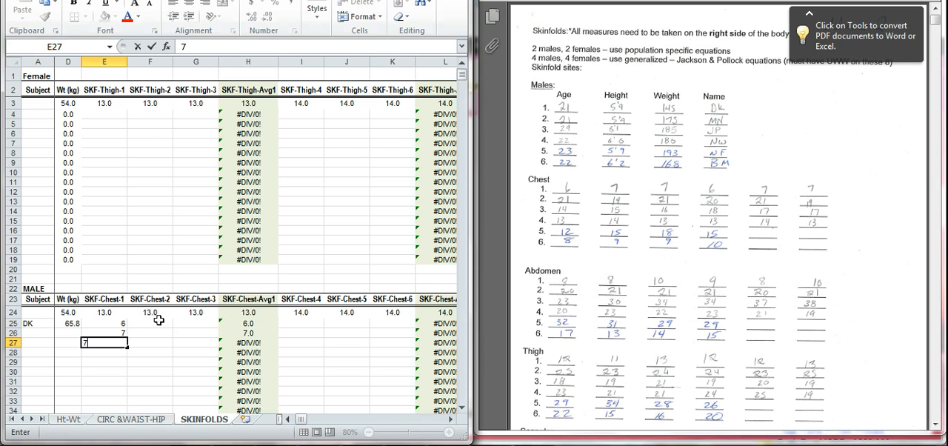